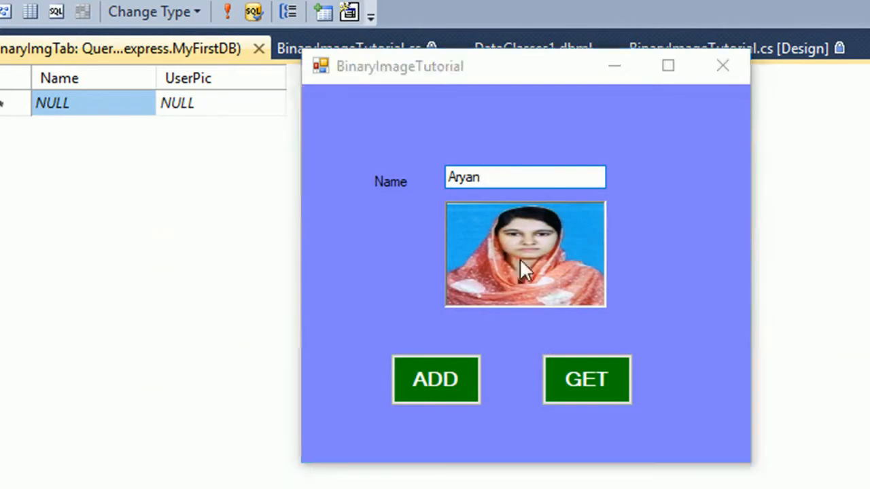
- Close the running BinaryImageTutorial demo window and return to the MyfirstApp solution
{"action": "left_click", "coordinate": [435, 379]}
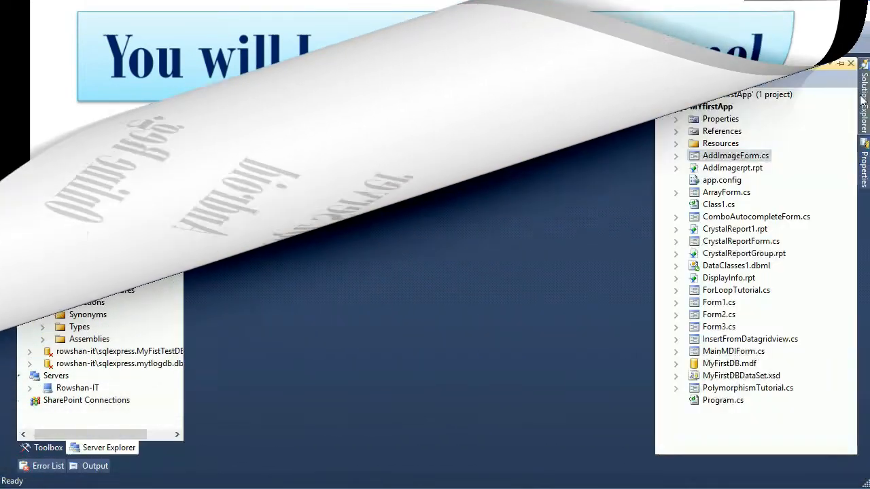
- Add a new Windows Form named BinaryImageTutorial.cs to the MyfirstApp project
{"action": "right_click", "coordinate": [712, 106]}
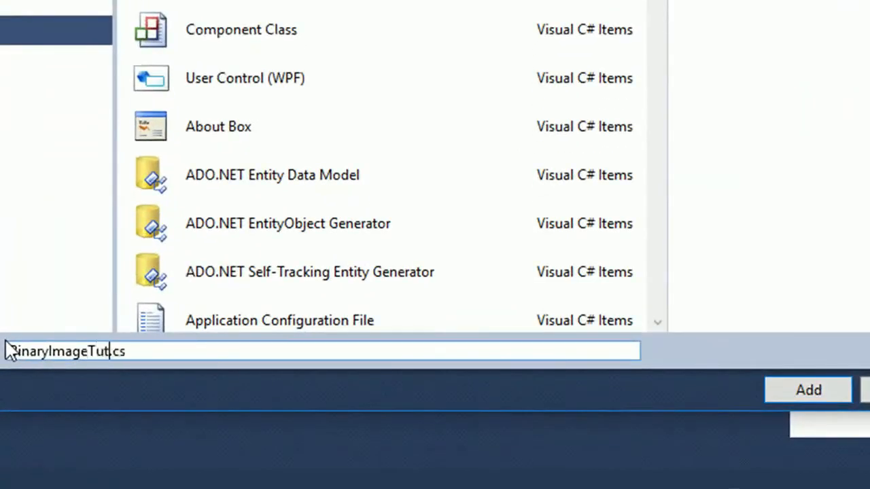
{"action": "type", "text": "orial"}
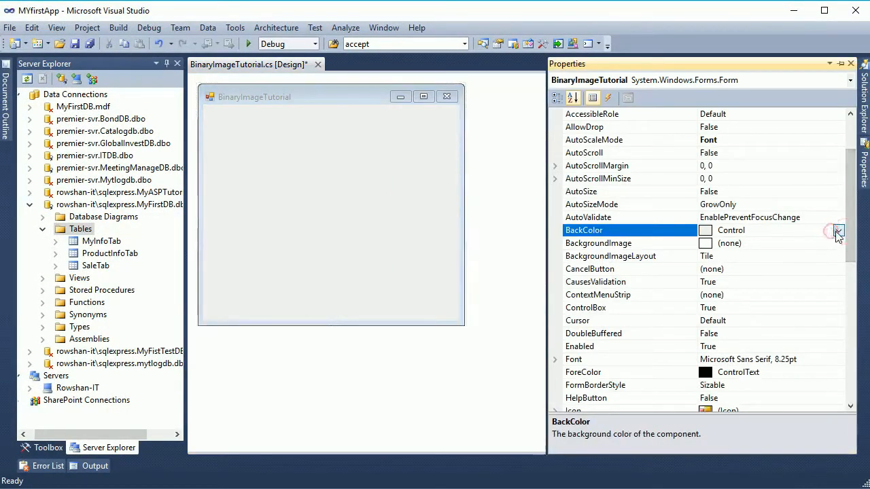
- Set the form BackColor to 128,128,255 and add a PictureBox, TextBox and a label reading Name
{"action": "left_click", "coordinate": [837, 230]}
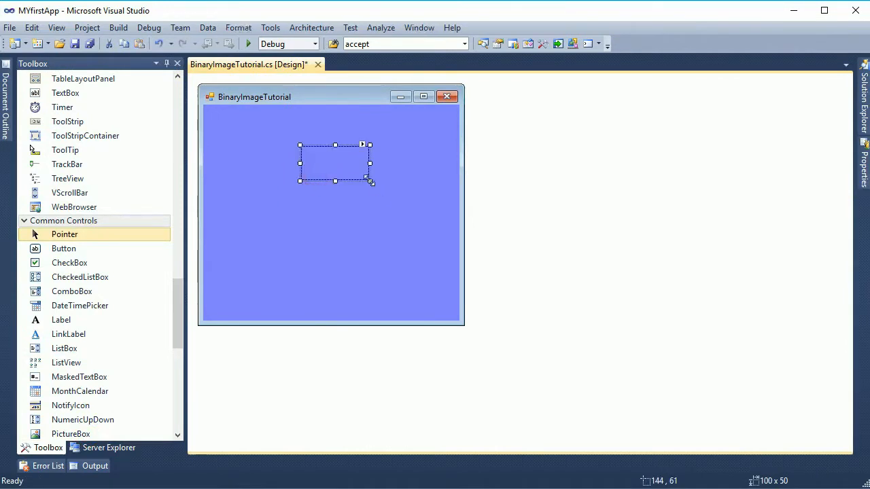
{"action": "left_click_drag", "start_coordinate": [369, 182], "coordinate": [394, 209]}
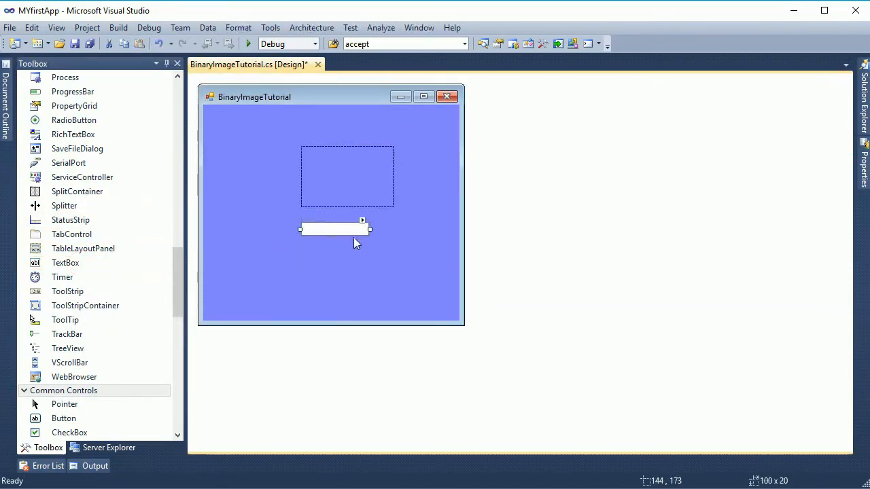
{"action": "left_click_drag", "start_coordinate": [370, 228], "coordinate": [394, 228]}
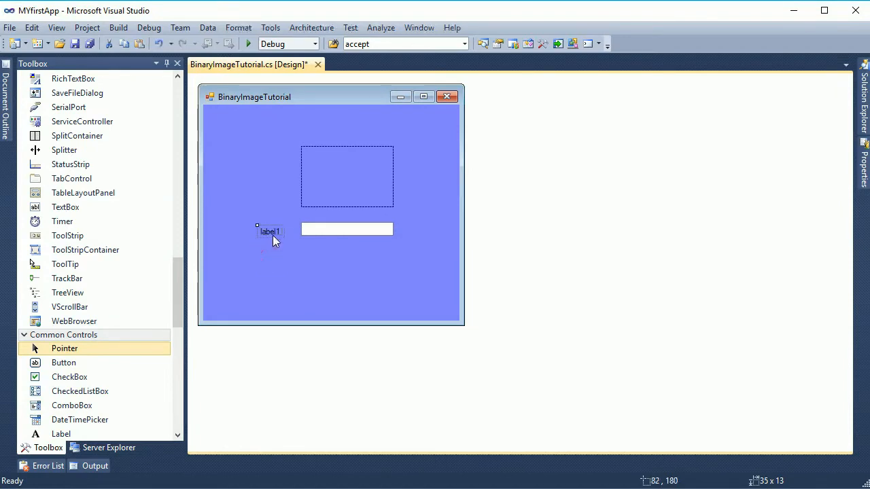
{"action": "left_click", "coordinate": [269, 231]}
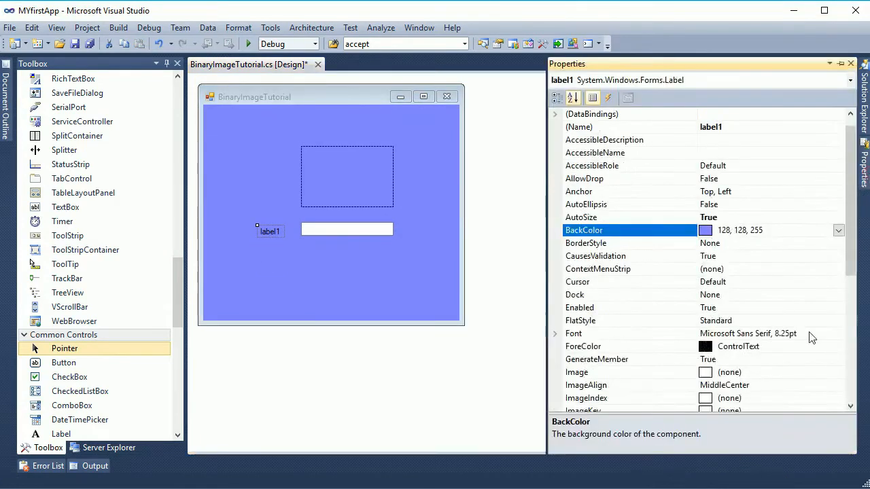
{"action": "scroll", "scroll_direction": "down", "scroll_amount": 3}
{"action": "type", "text": "Name"}
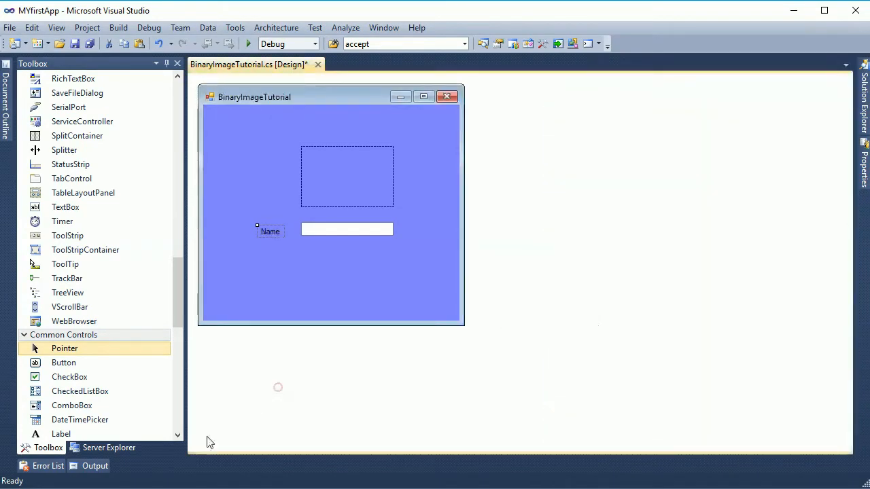
- Define a new MyFirstDB table with Name nvarchar(50) as primary key and a UserPic image column
{"action": "left_click", "coordinate": [109, 447]}
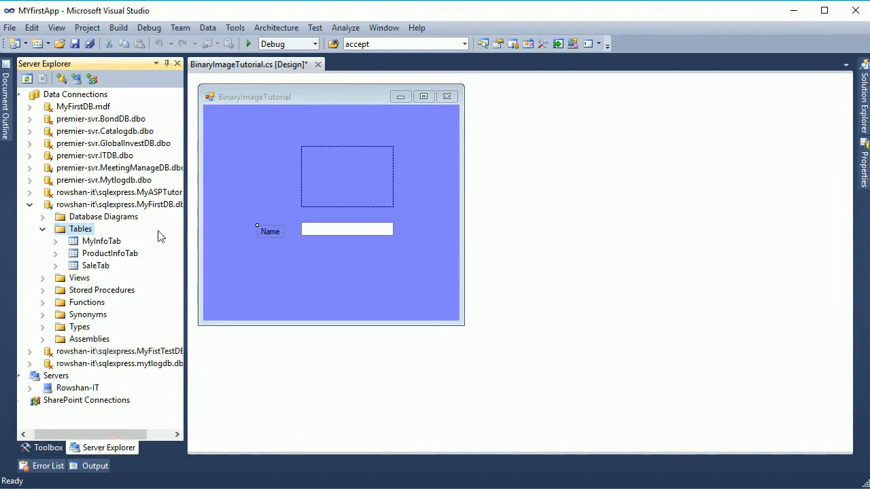
{"action": "mouse_move", "coordinate": [142, 242]}
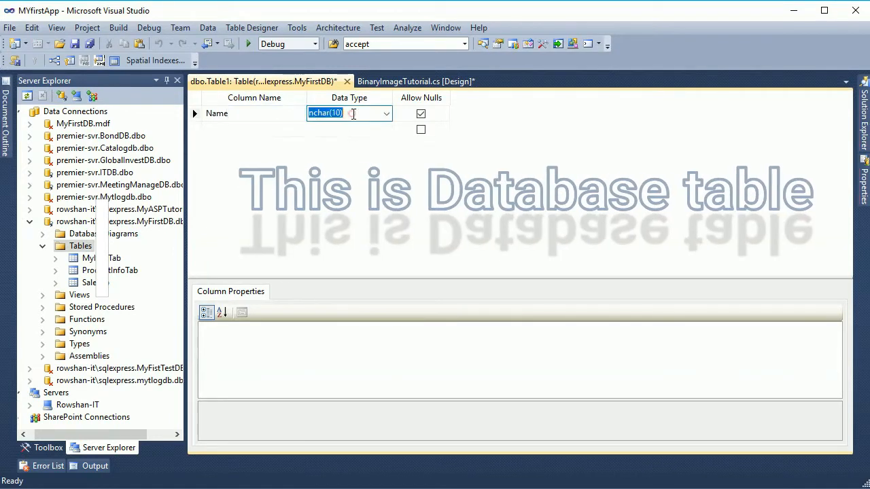
{"action": "type", "text": "nvarchar(50)"}
{"action": "left_click", "coordinate": [254, 129]}
{"action": "type", "text": "UserPic"}
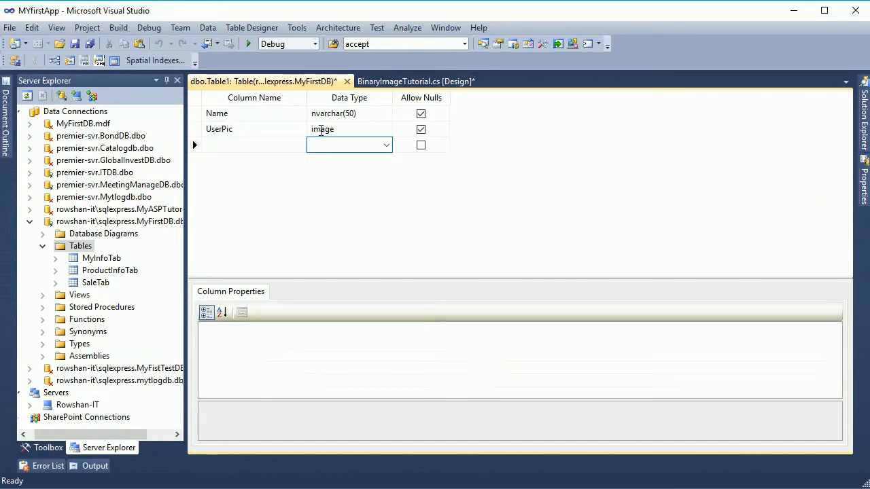
{"action": "right_click", "coordinate": [218, 114]}
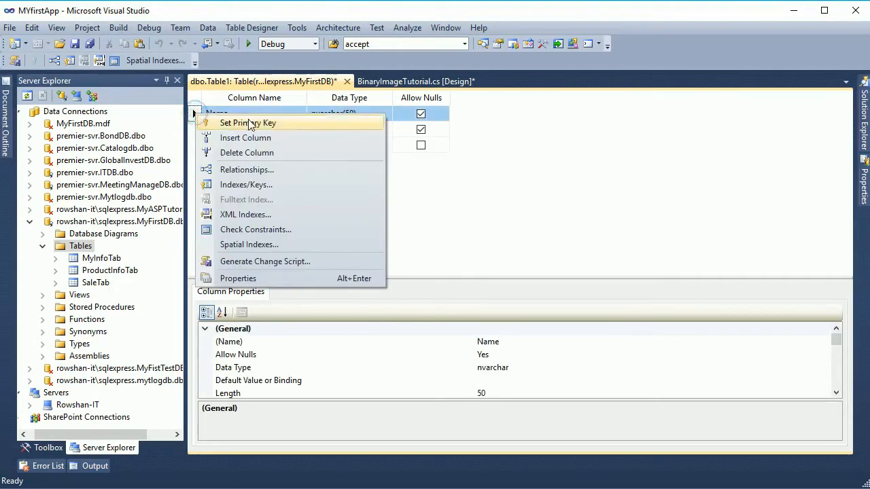
{"action": "left_click", "coordinate": [247, 122]}
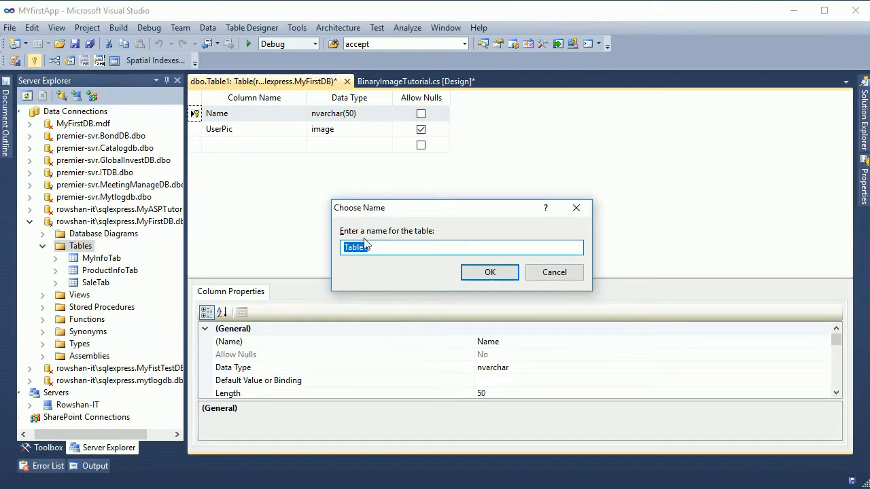
- Save the new table as BinaryImgTab
{"action": "type", "text": "BinaryImgT"}
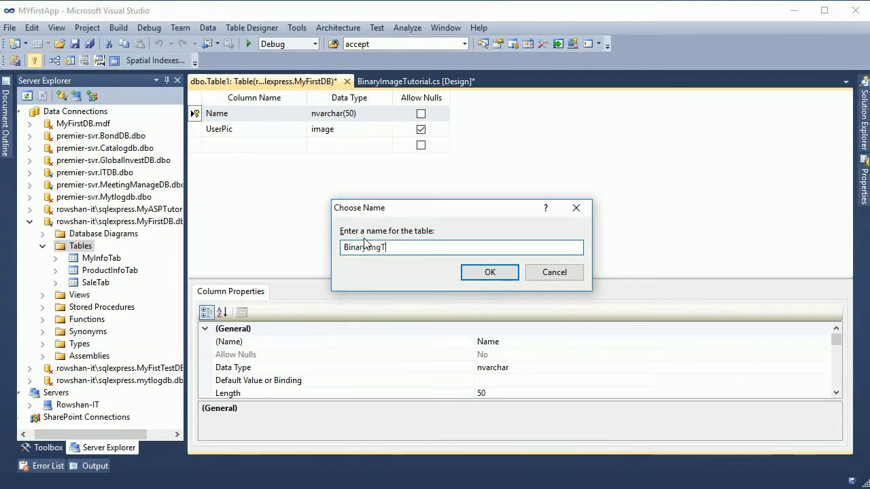
{"action": "type", "text": "ab"}
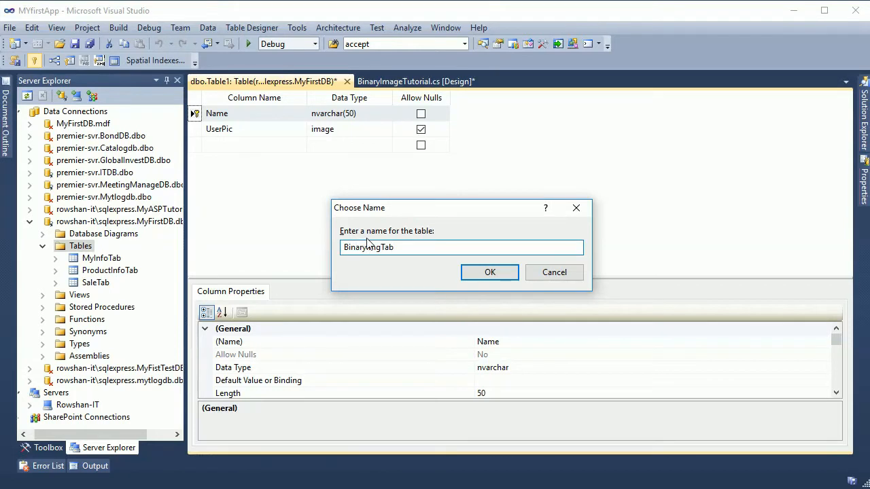
{"action": "left_click", "coordinate": [489, 272]}
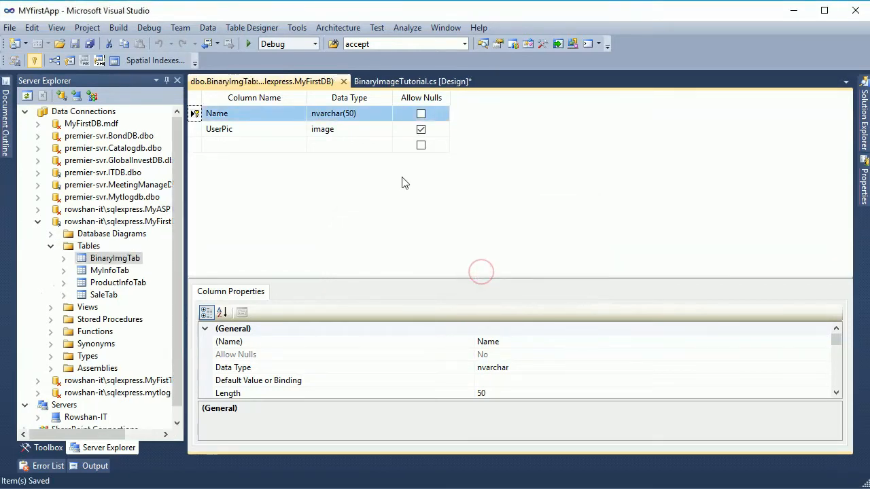
- Drag BinaryImgTab from Server Explorer onto the DataClasses1.dbml designer beside MyInfoTab
{"action": "left_click", "coordinate": [411, 81]}
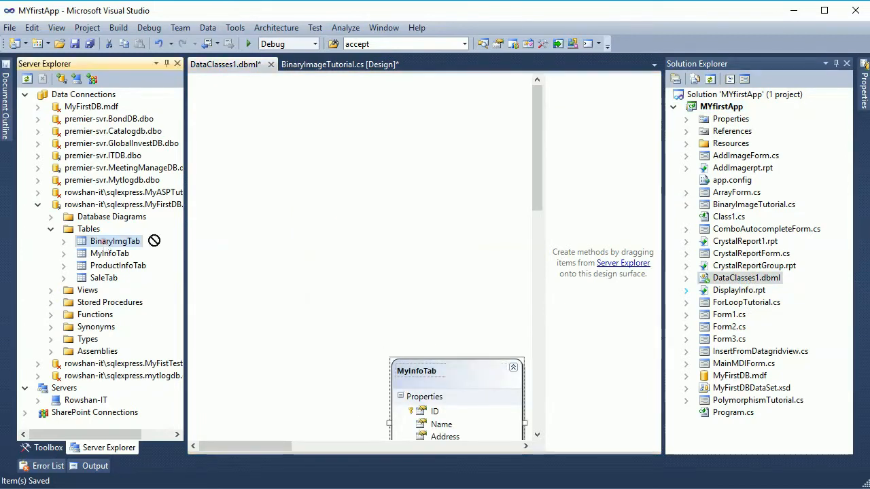
{"action": "left_click_drag", "start_coordinate": [114, 240], "coordinate": [367, 245]}
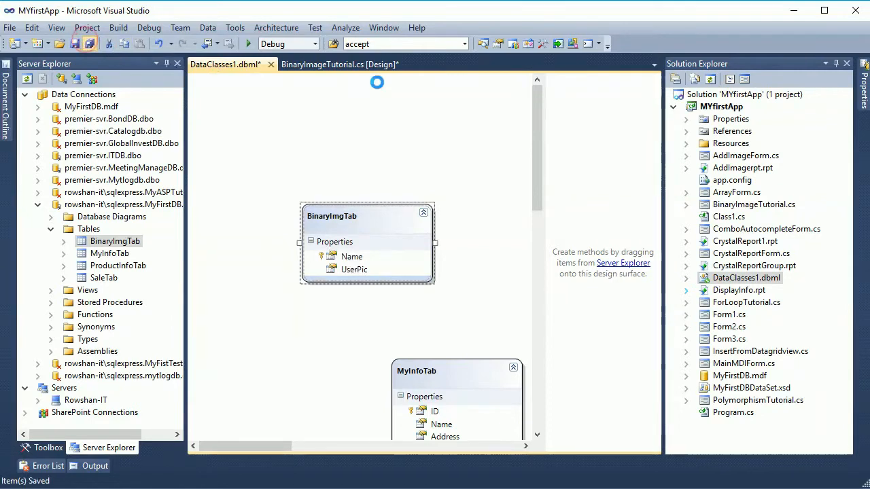
{"action": "left_click", "coordinate": [336, 64]}
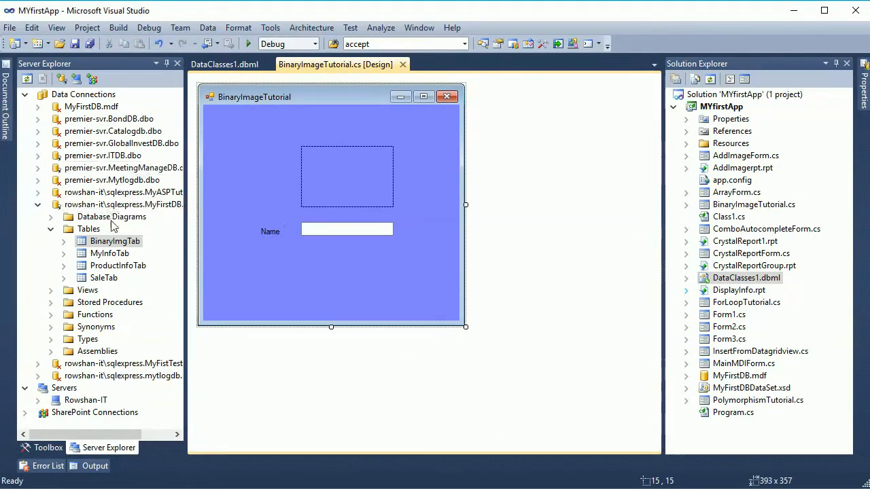
- Add an ADD button to the form and copy it to make a second button labelled GET
{"action": "left_click", "coordinate": [47, 447]}
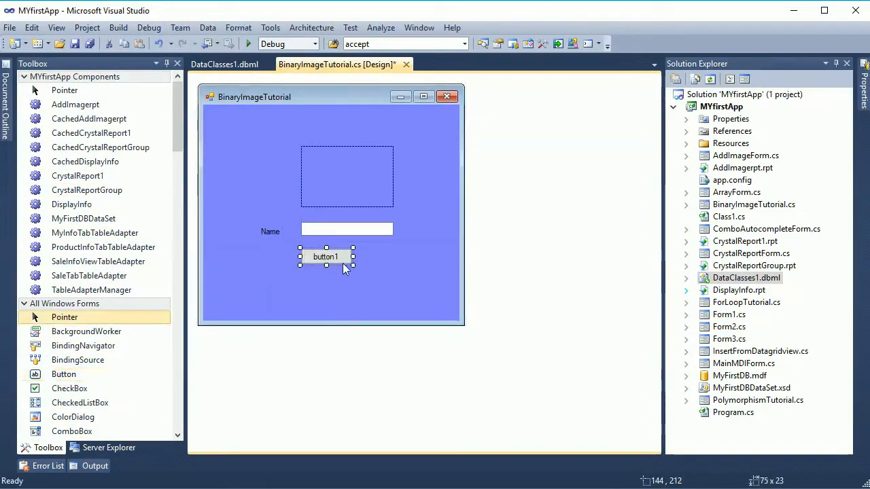
{"action": "left_click", "coordinate": [326, 255]}
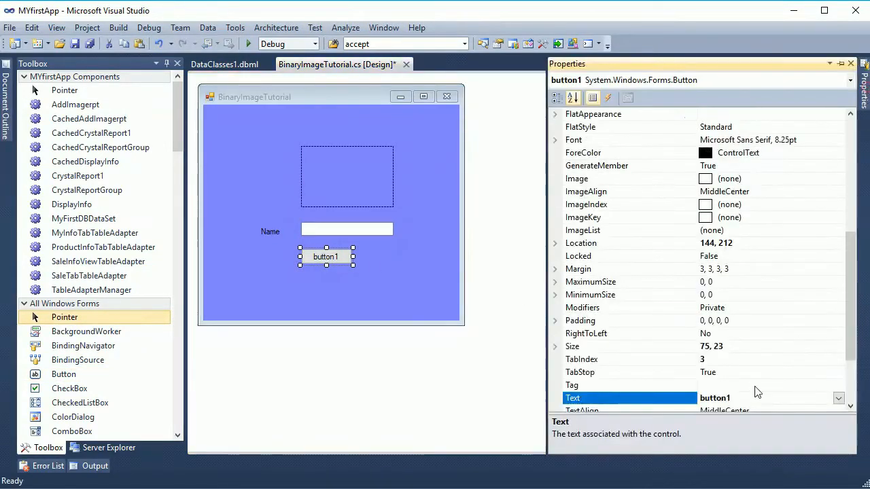
{"action": "type", "text": "ADD"}
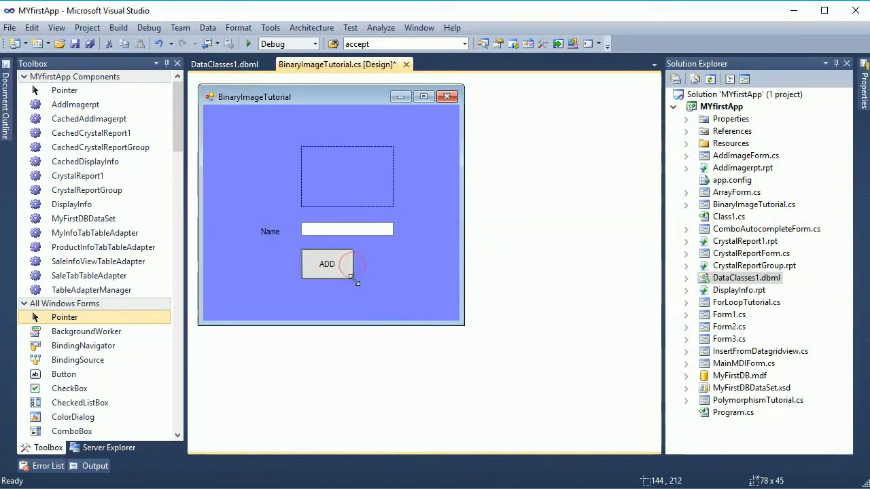
{"action": "left_click", "coordinate": [326, 263]}
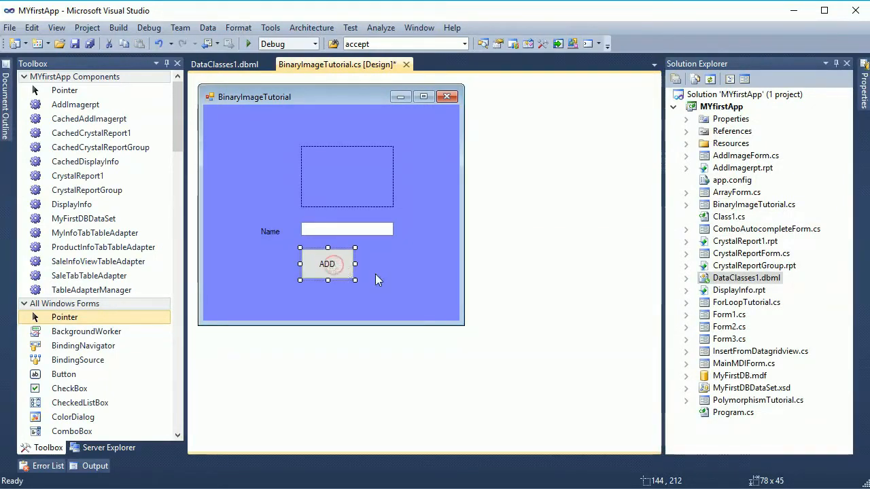
{"action": "left_click_drag", "start_coordinate": [326, 263], "coordinate": [329, 211]}
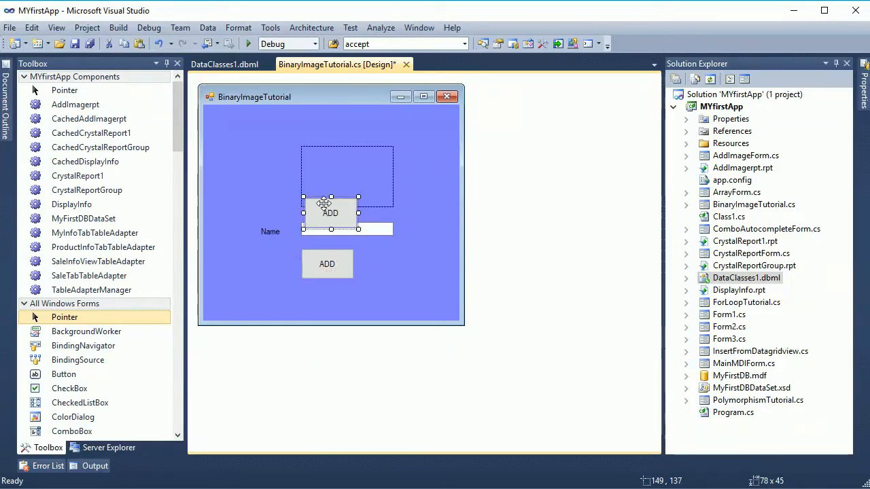
{"action": "left_click_drag", "start_coordinate": [329, 212], "coordinate": [413, 263]}
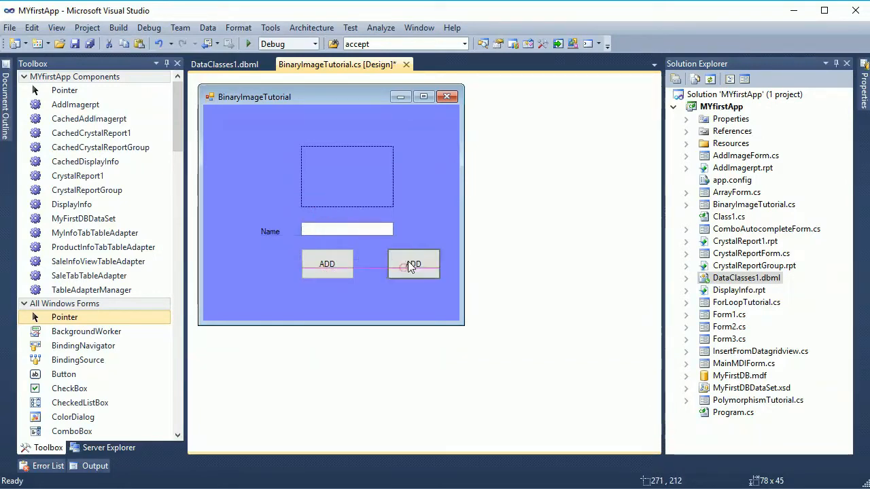
{"action": "left_click", "coordinate": [413, 263]}
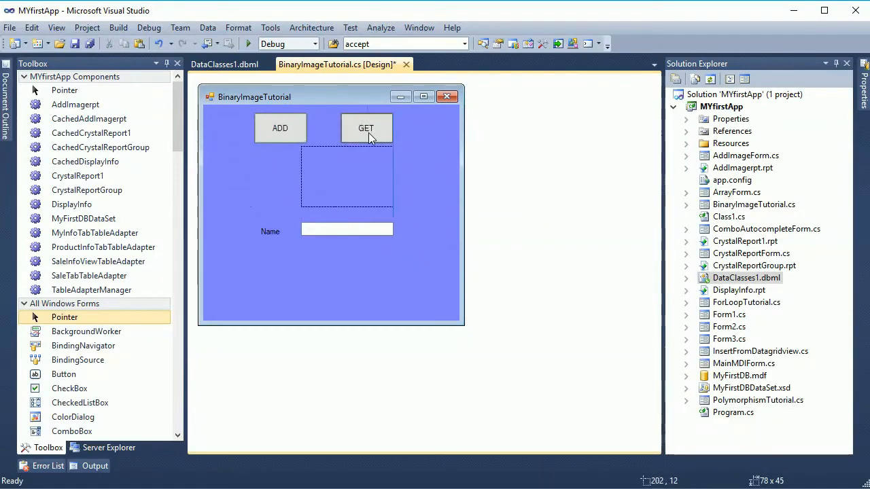
- Rearrange the GET and ADD buttons above the picture box on the form
{"action": "left_click", "coordinate": [346, 176]}
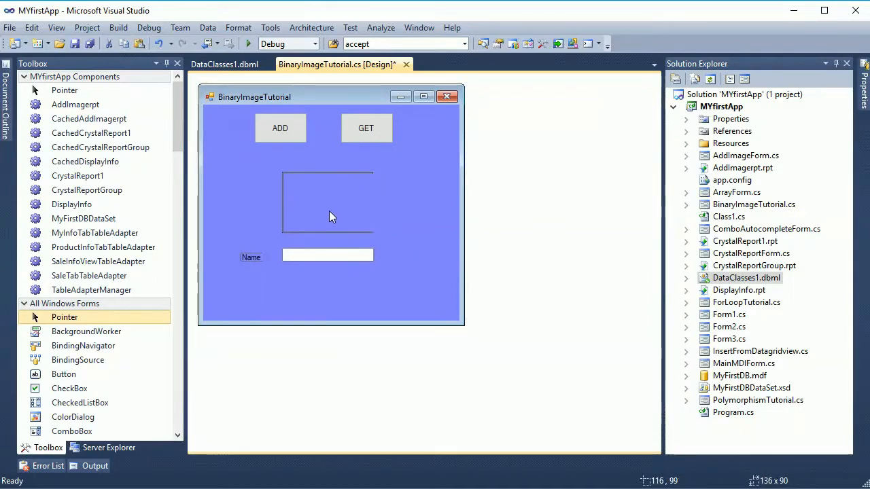
{"action": "left_click", "coordinate": [280, 128]}
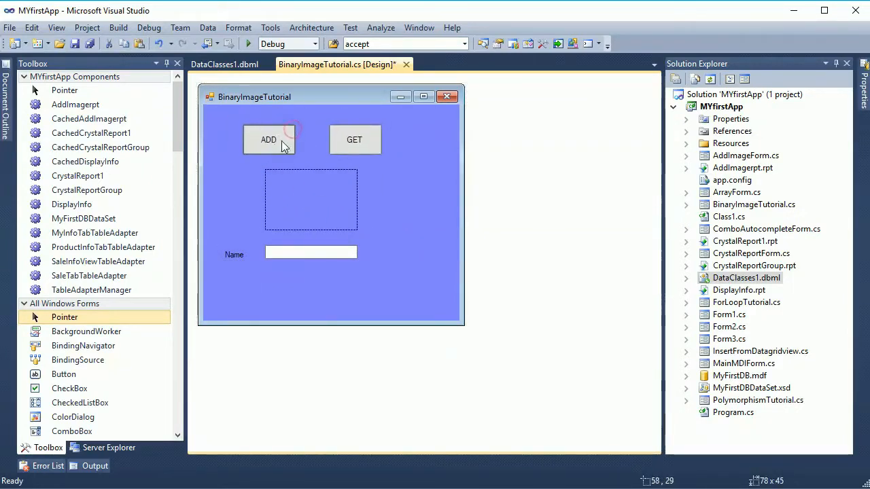
{"action": "left_click", "coordinate": [310, 199]}
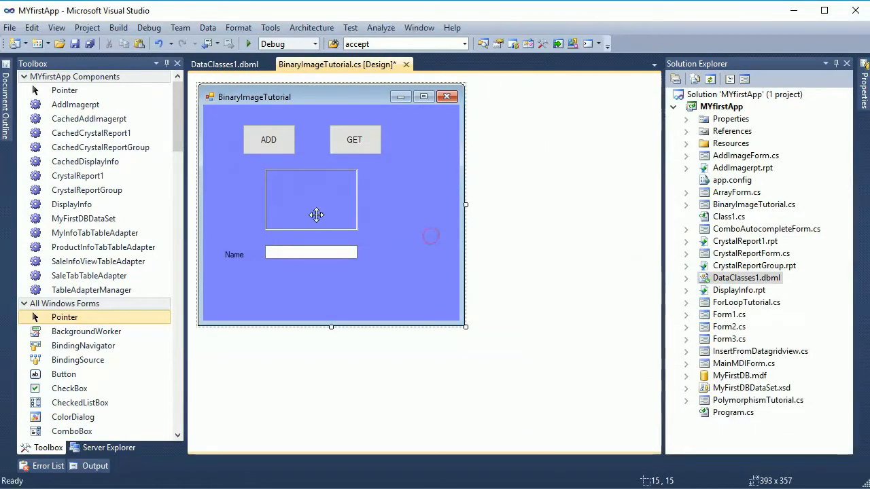
{"action": "left_click", "coordinate": [309, 198]}
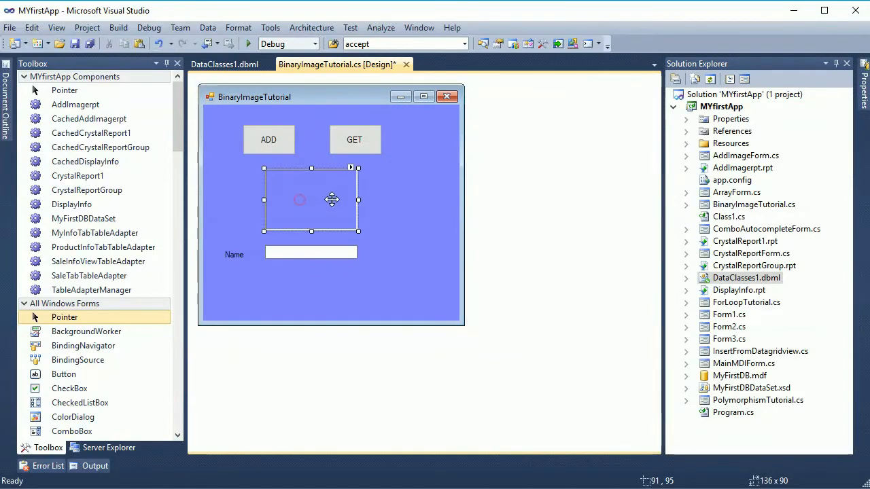
- Fill pictureBox1_Click with the Notepad code that opens a jpg/jpeg/bmp file dialog and loads the image
{"action": "double_click", "coordinate": [310, 200]}
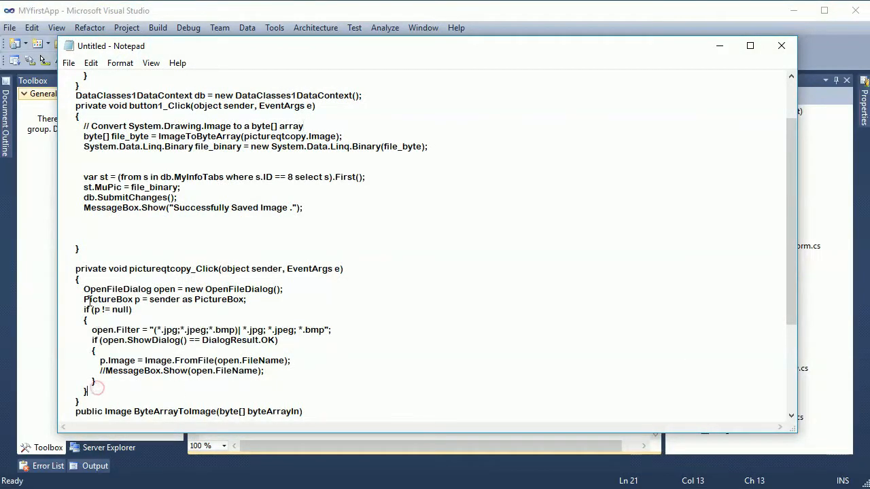
{"action": "left_click_drag", "start_coordinate": [84, 288], "coordinate": [87, 391]}
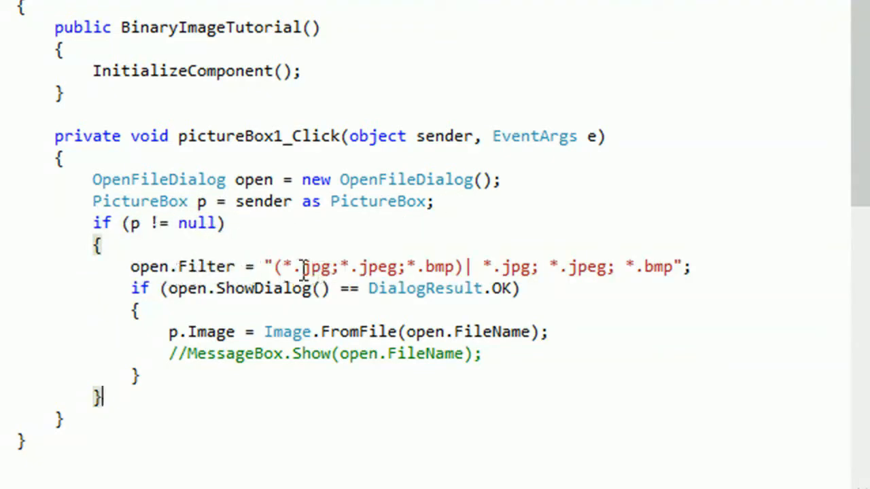
{"action": "double_click", "coordinate": [442, 267]}
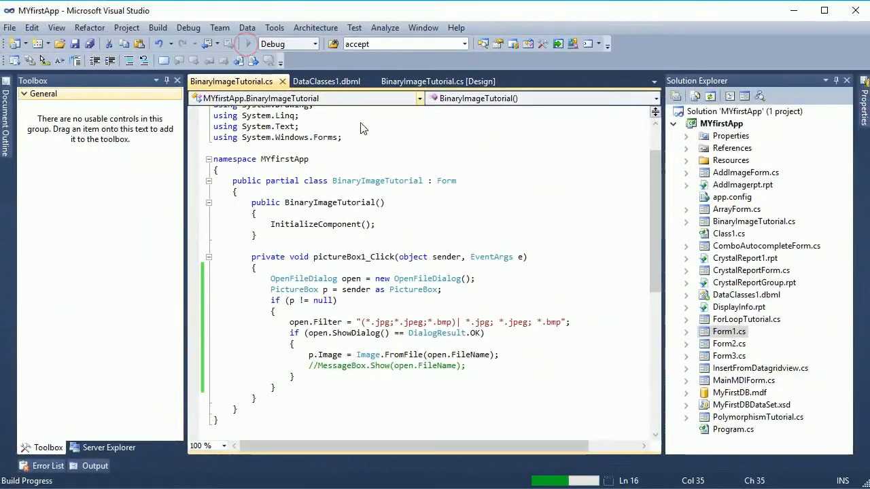
- Change Application.Run in Program.cs to launch new BinaryImageTutorial()
{"action": "left_click", "coordinate": [244, 43]}
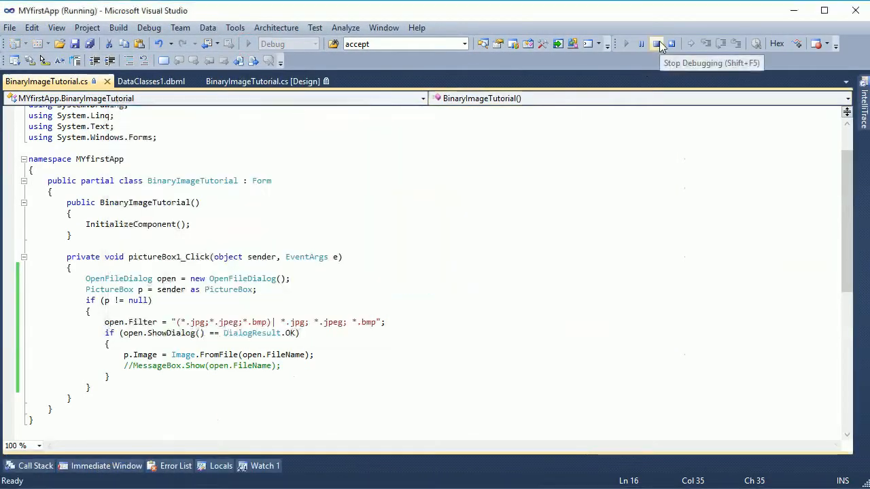
{"action": "left_click", "coordinate": [657, 44]}
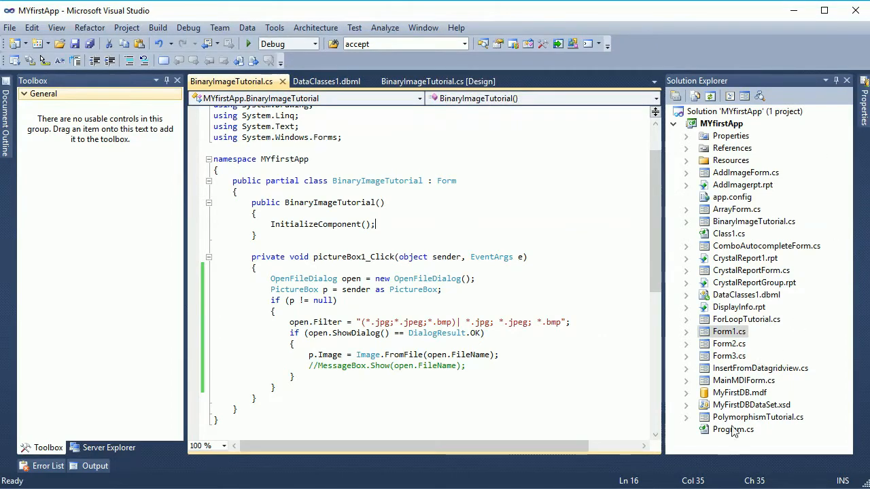
{"action": "double_click", "coordinate": [732, 429]}
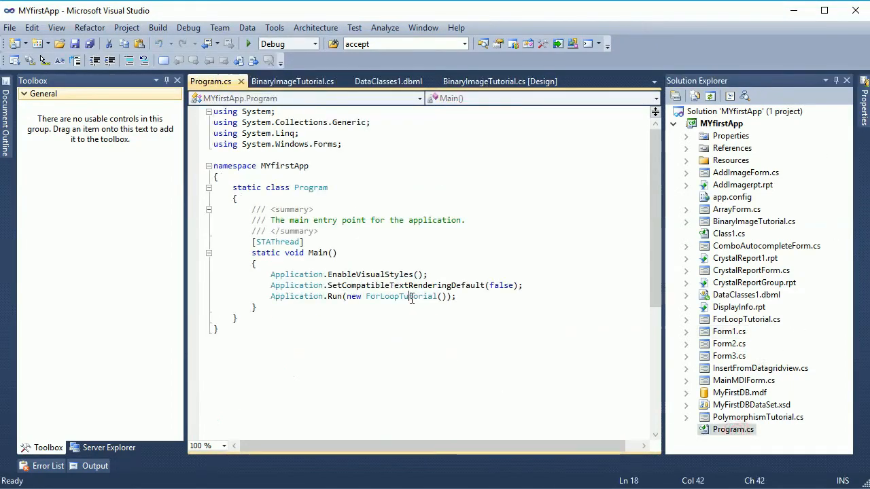
{"action": "type", "text": "BinaryImage"}
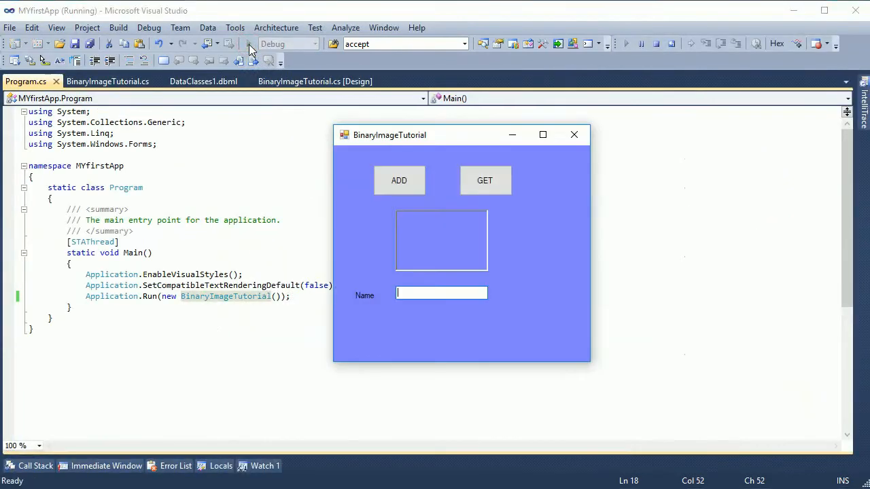
- Run the form and load 4.jpg from the Desktop through the picture box
{"action": "left_click", "coordinate": [400, 179]}
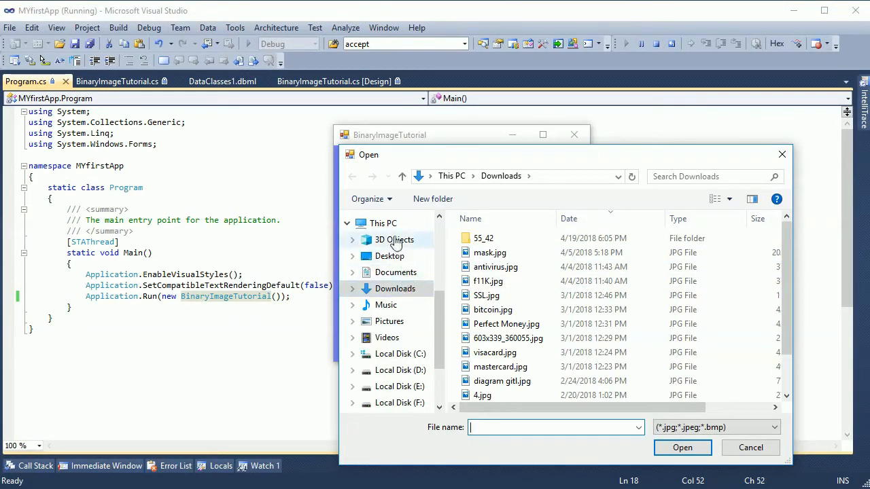
{"action": "left_click", "coordinate": [389, 255]}
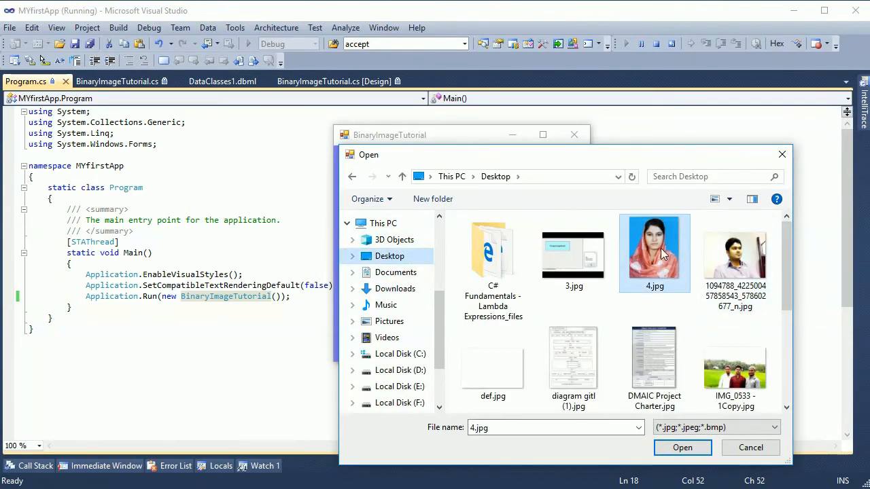
{"action": "left_click", "coordinate": [682, 447]}
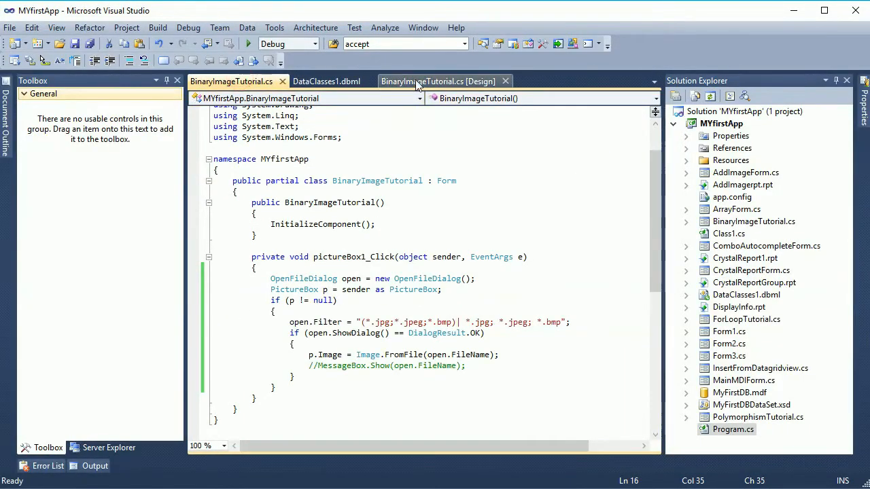
- Set pictureBox1's SizeMode to StretchImage in the designer
{"action": "left_click", "coordinate": [438, 82]}
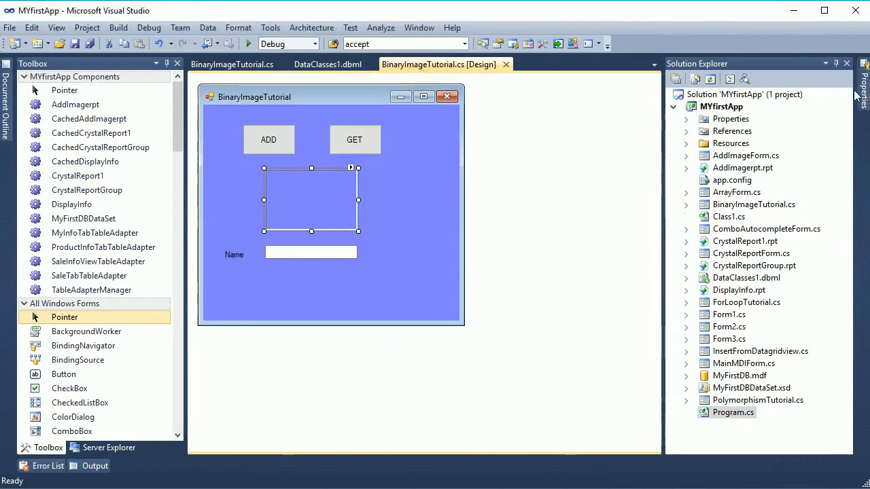
{"action": "left_click", "coordinate": [309, 198]}
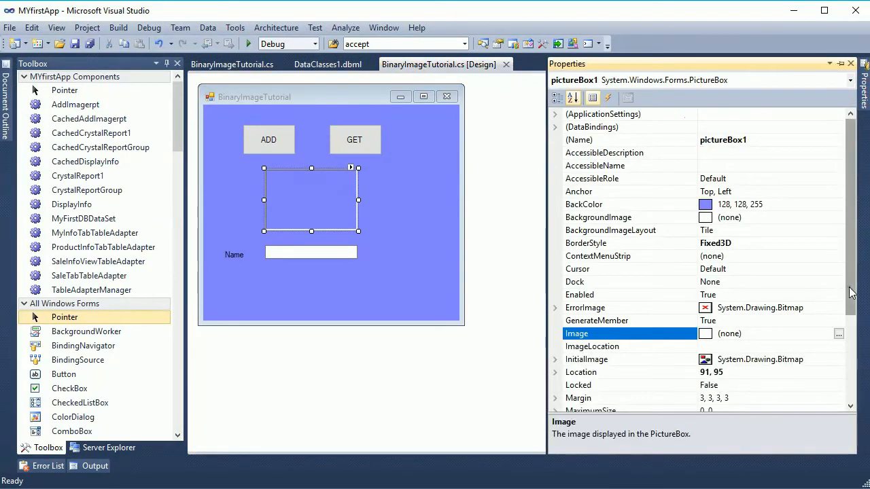
{"action": "scroll", "scroll_direction": "down", "scroll_amount": 3}
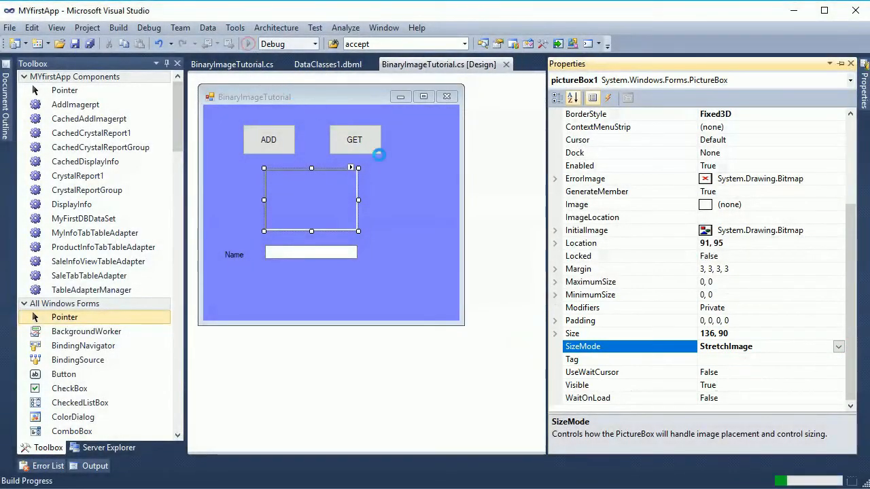
{"action": "left_click", "coordinate": [247, 44]}
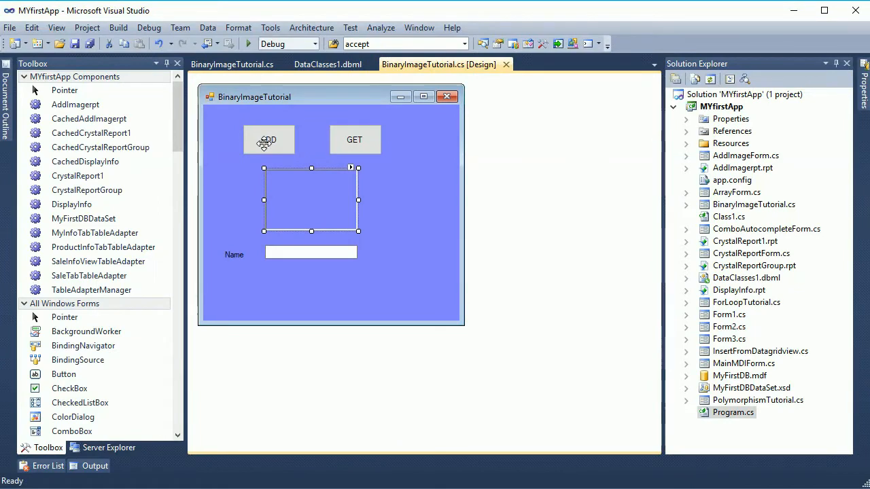
- Create the ADD button's click handler and paste the ImageToByteArray helper into BinaryImageTutorial.cs
{"action": "double_click", "coordinate": [269, 139]}
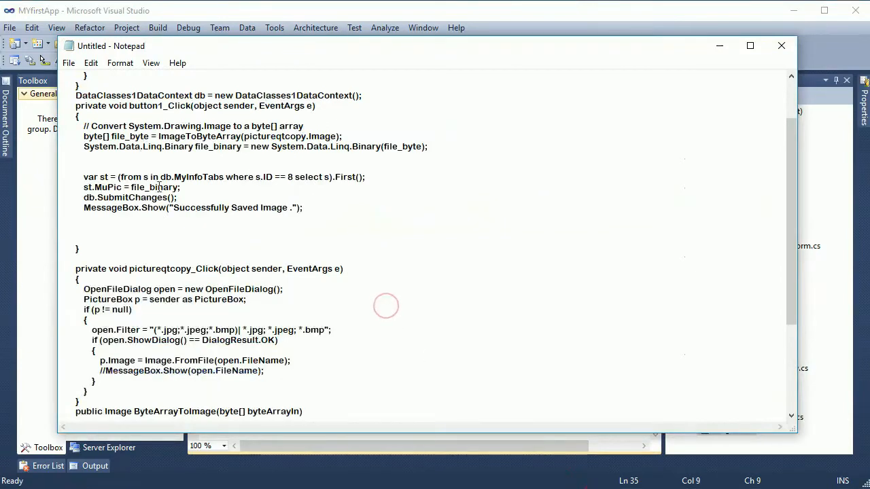
{"action": "scroll", "scroll_direction": "up", "scroll_amount": 3}
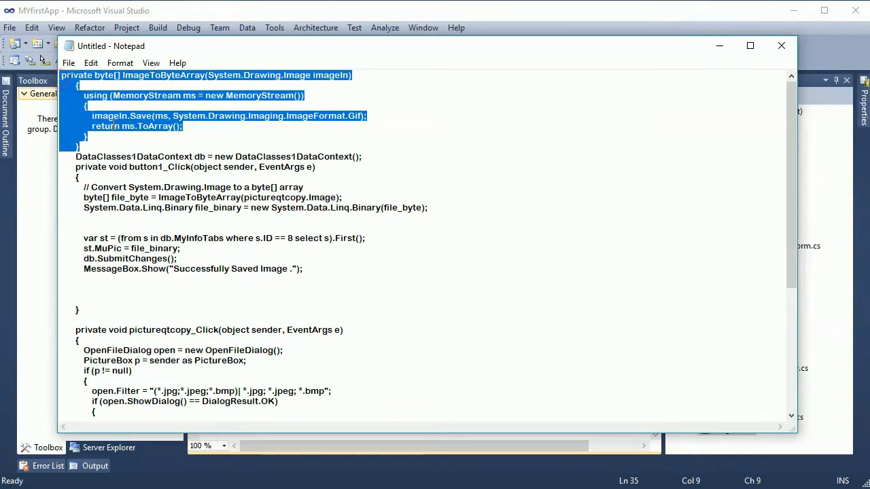
{"action": "left_click", "coordinate": [780, 46]}
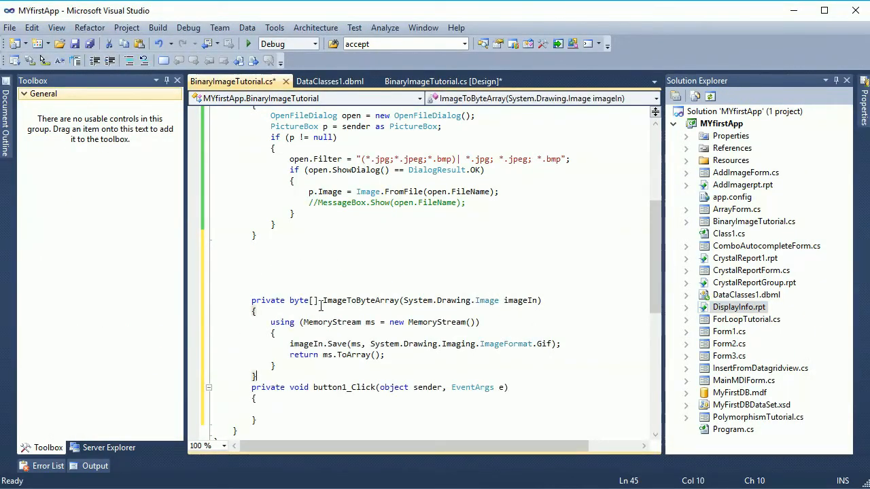
{"action": "double_click", "coordinate": [362, 300]}
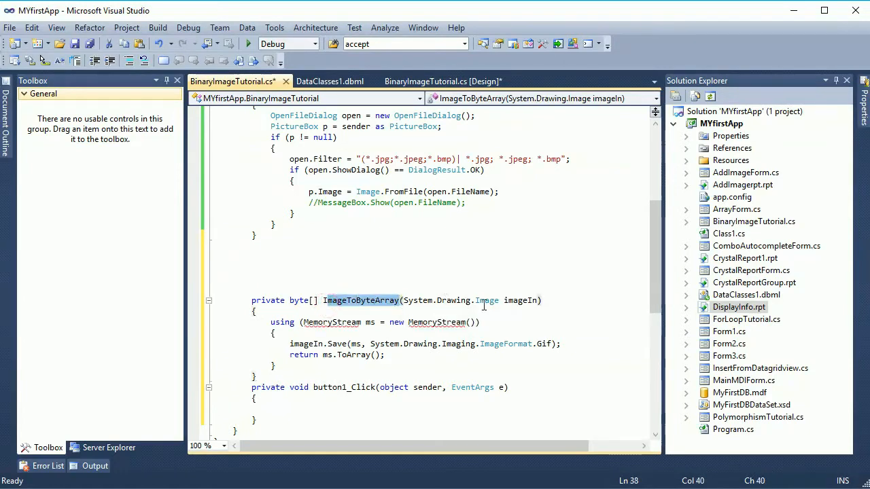
- Resolve MemoryStream by adding a using System.IO directive
{"action": "left_click", "coordinate": [342, 322]}
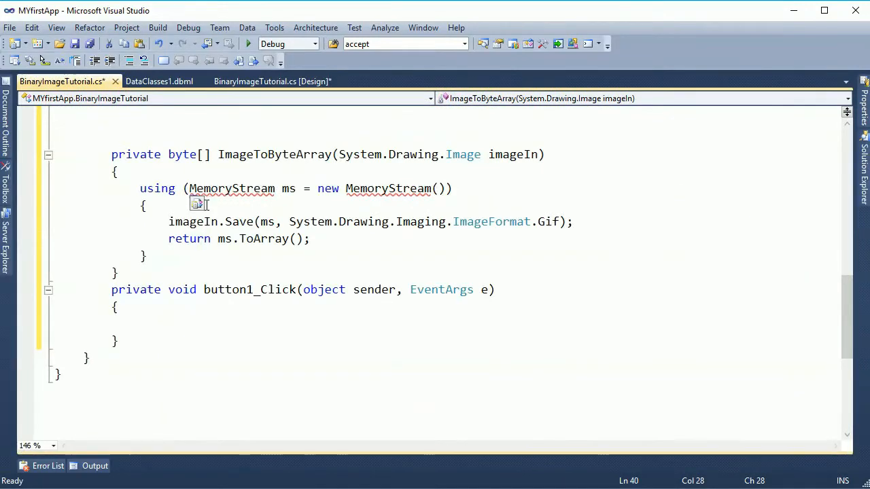
{"action": "left_click", "coordinate": [202, 204]}
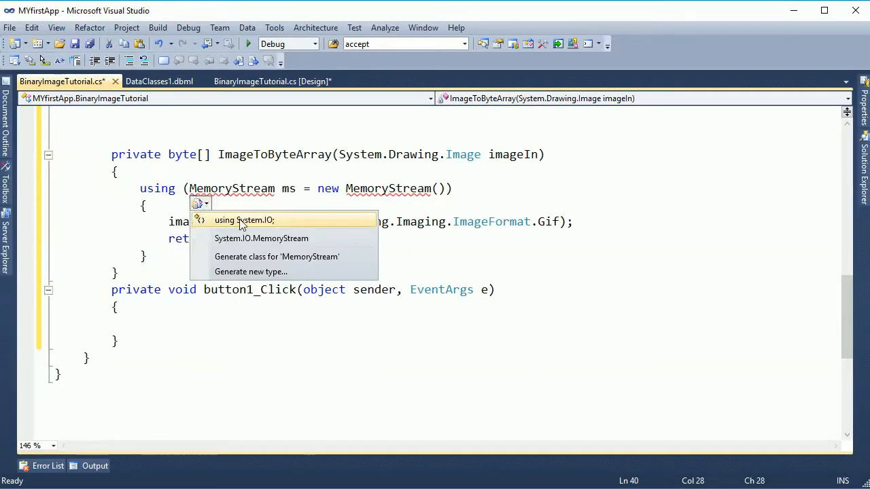
{"action": "left_click", "coordinate": [243, 220]}
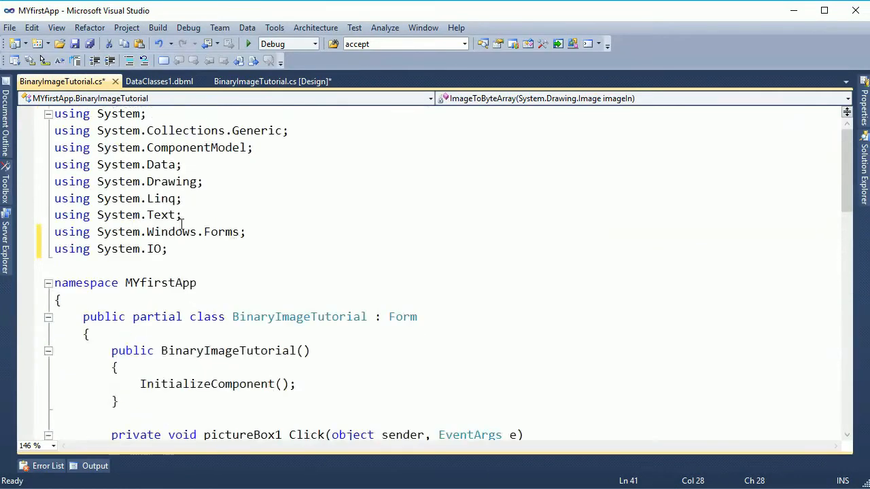
{"action": "scroll", "scroll_direction": "down", "scroll_amount": 3}
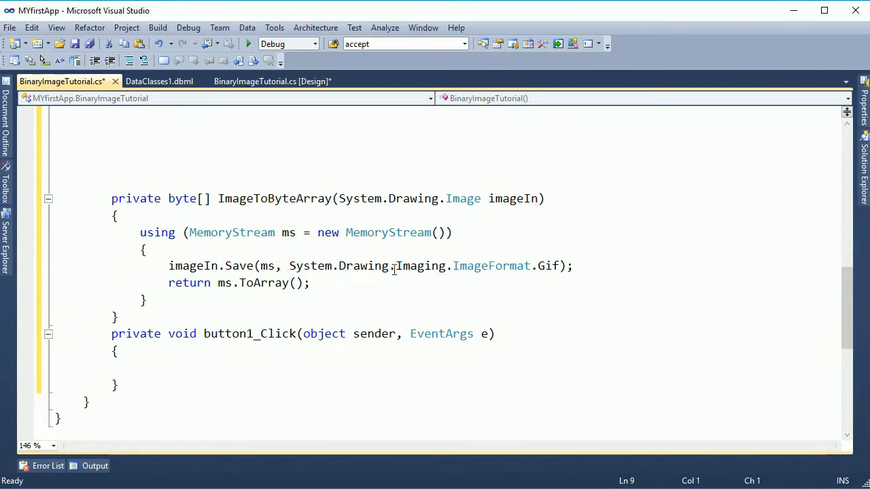
{"action": "mouse_move", "coordinate": [264, 283]}
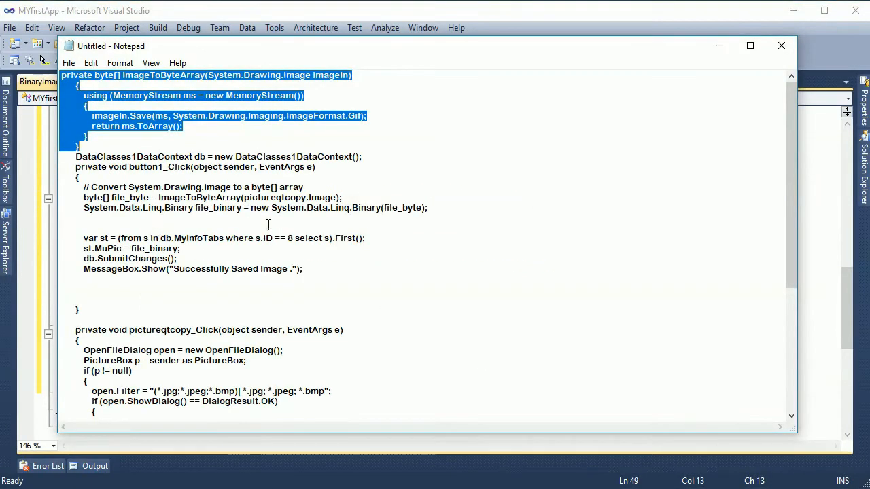
- Paste the image-to-bytes conversion lines from Notepad into button1_Click and select the file_byte name
{"action": "left_click_drag", "start_coordinate": [85, 197], "coordinate": [441, 208]}
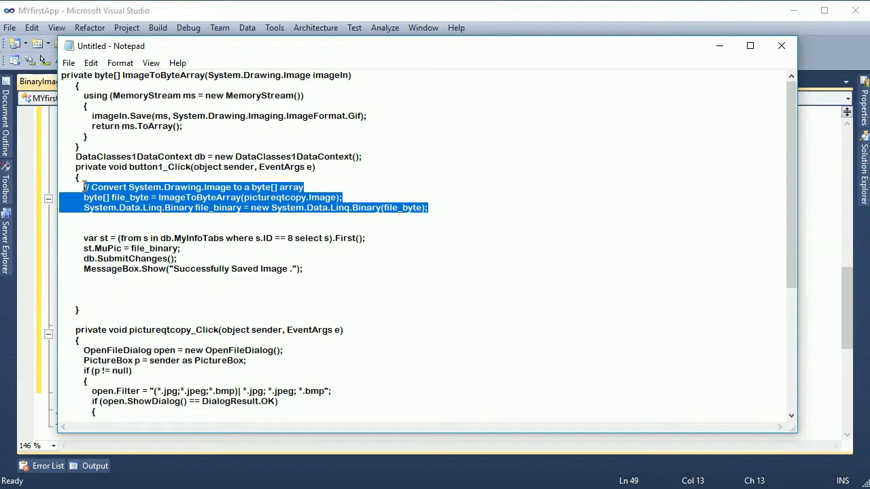
{"action": "left_click", "coordinate": [780, 46]}
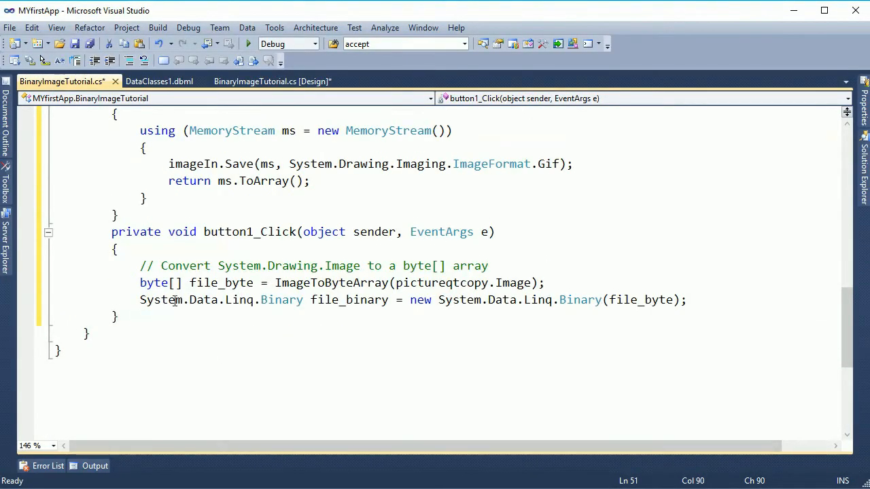
{"action": "left_click", "coordinate": [224, 282]}
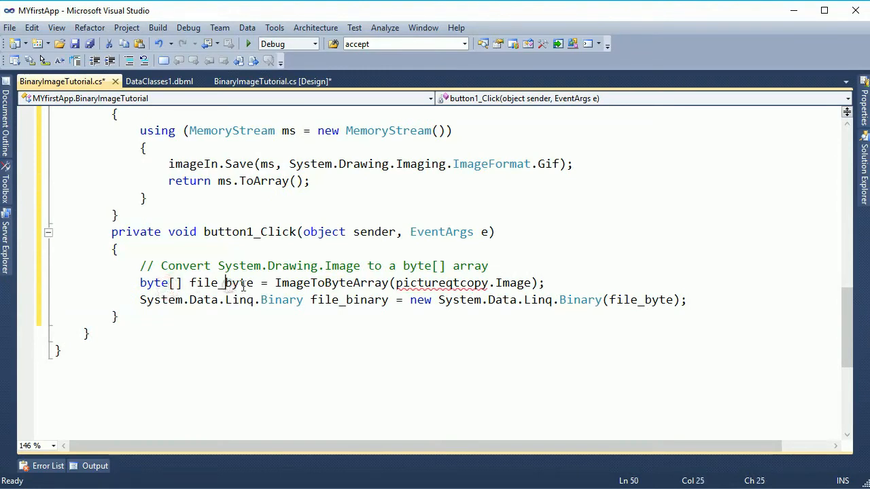
{"action": "double_click", "coordinate": [328, 282]}
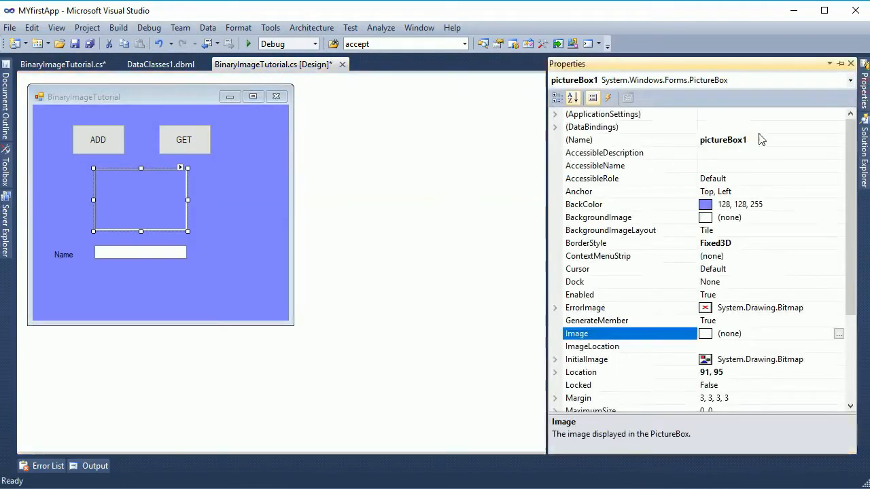
- Pass pictureBox1's image to the ImageToByteArray call in the ADD handler
{"action": "left_click", "coordinate": [625, 139]}
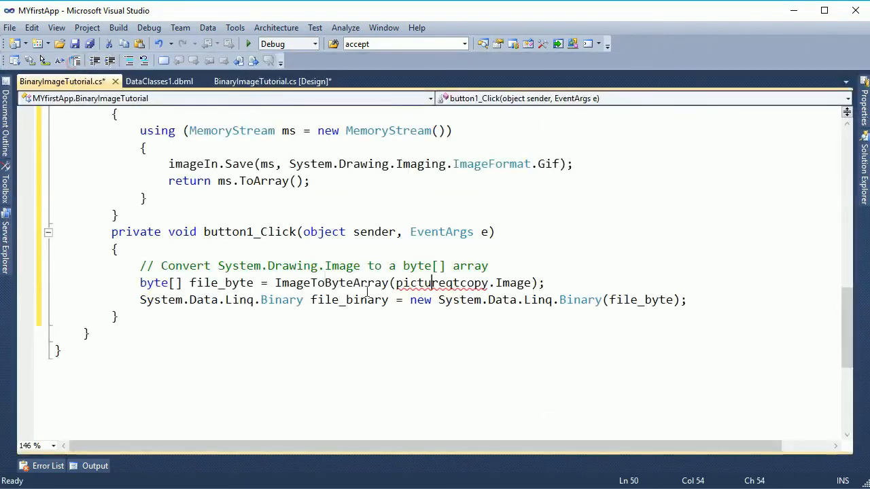
{"action": "type", "text": "pictureBox1"}
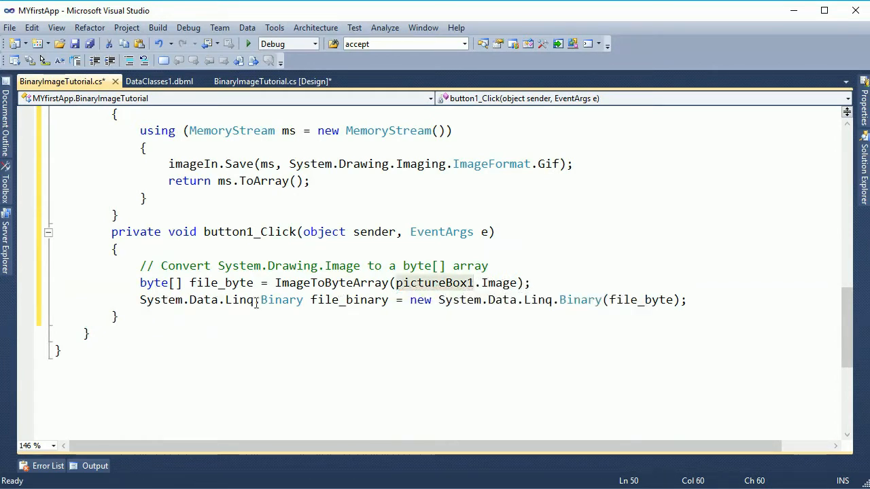
{"action": "mouse_move", "coordinate": [653, 301]}
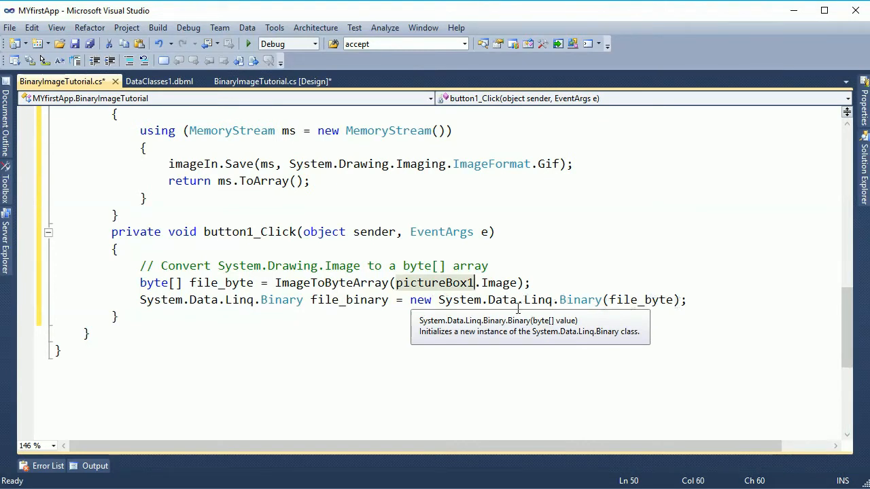
{"action": "mouse_move", "coordinate": [699, 301]}
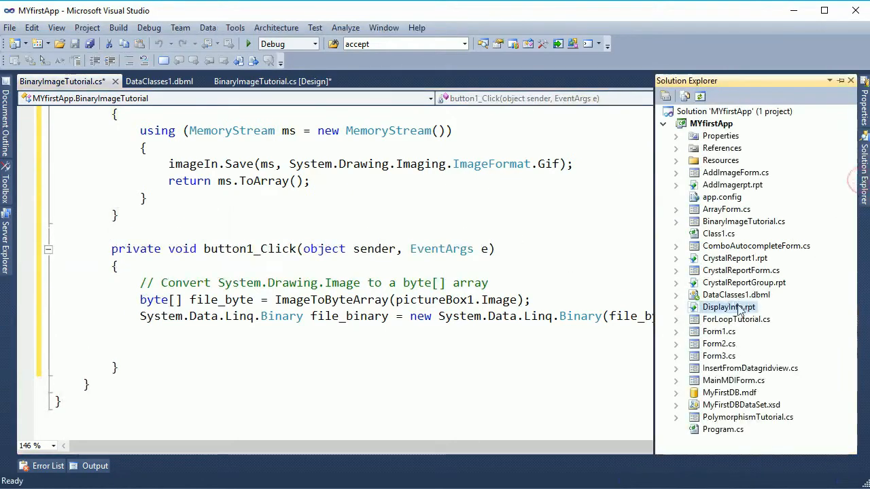
- Declare a DataClasses1DataContext db field initialized with new DataClasses1DataContext()
{"action": "left_click", "coordinate": [737, 294]}
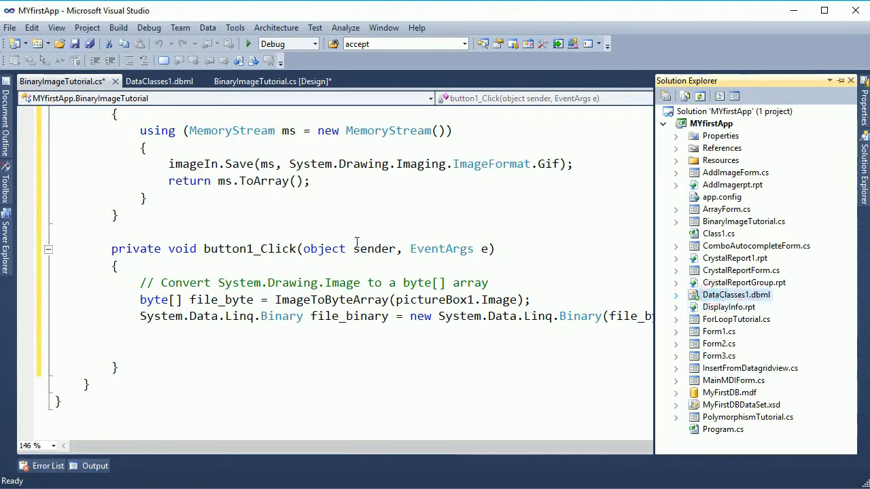
{"action": "type", "text": "data"}
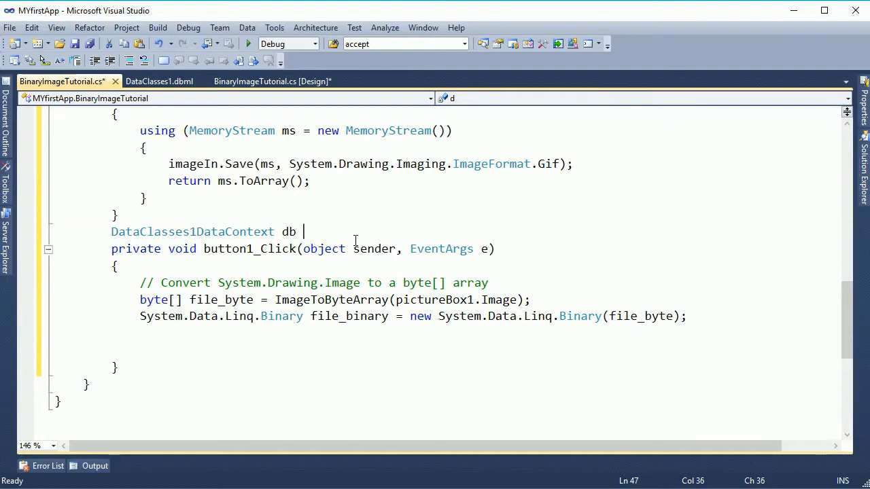
{"action": "type", "text": "= new DataClasses1DataContext("}
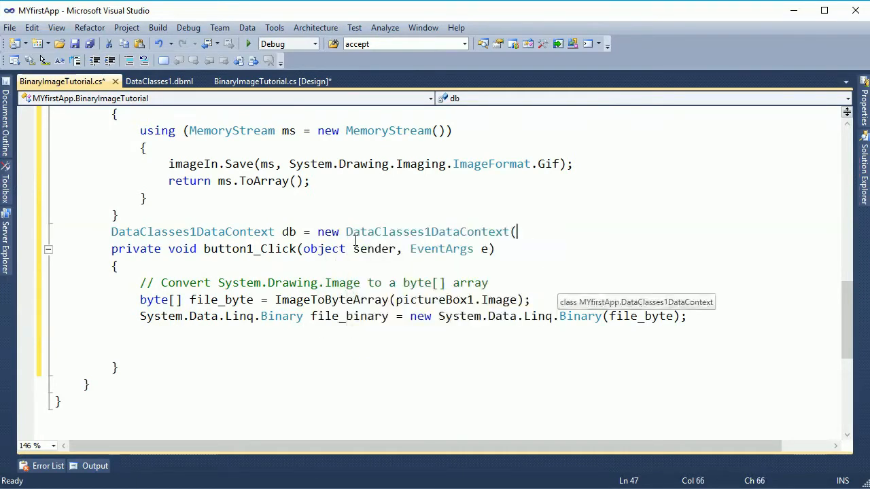
{"action": "type", "text": ");"}
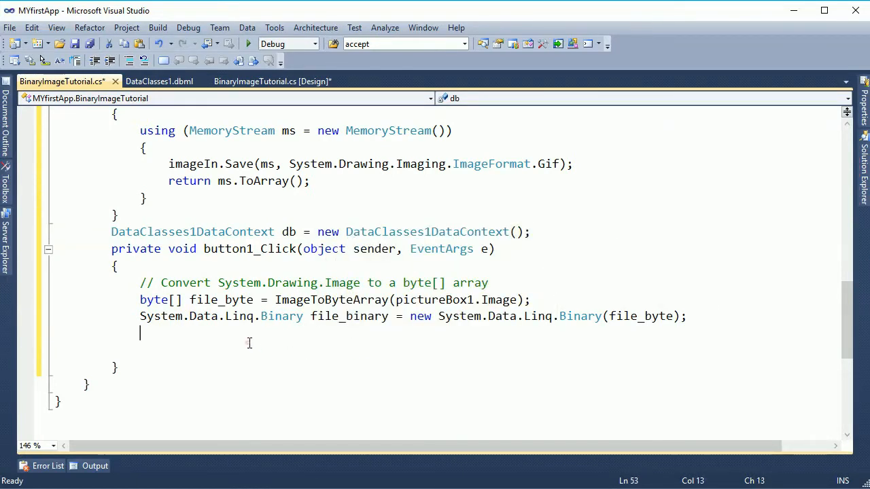
- Begin var st = new BinaryImgTab { Name = tex... } record in the ADD handler
{"action": "type", "text": "var st ="}
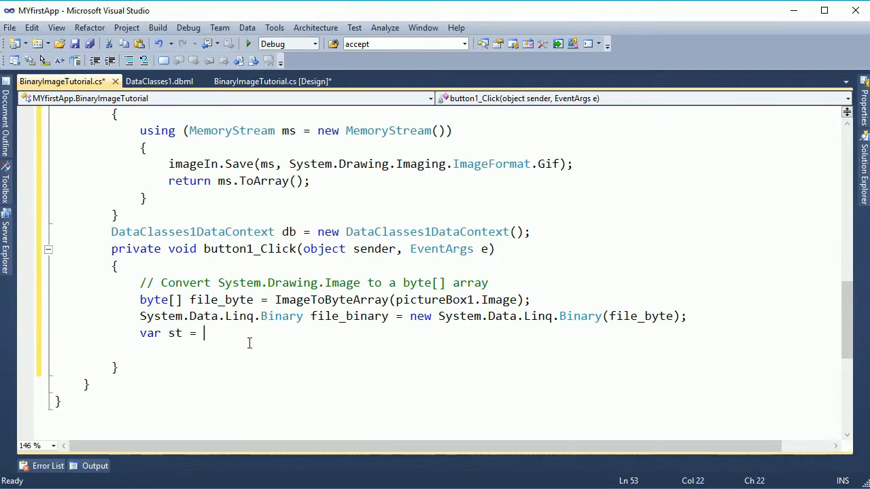
{"action": "type", "text": "new"}
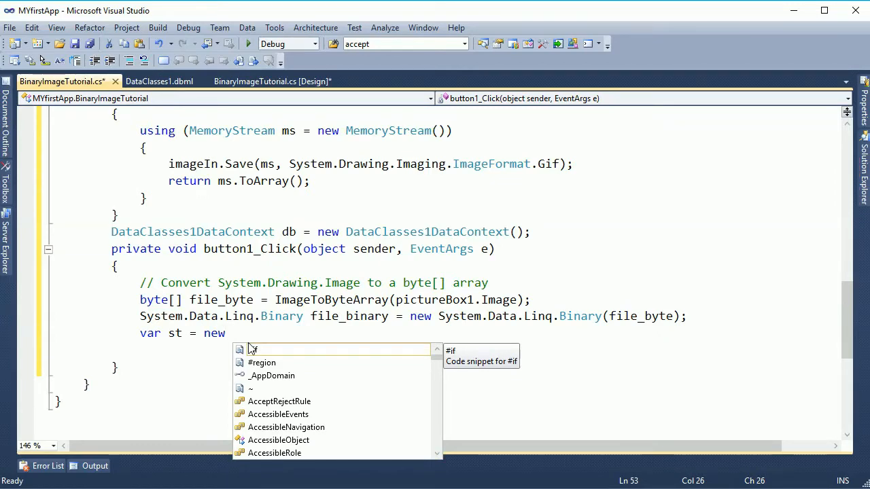
{"action": "type", "text": "un"}
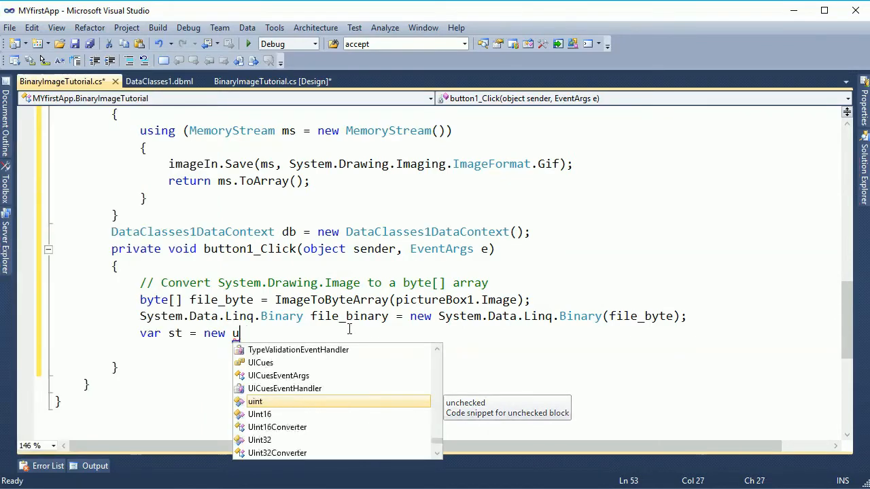
{"action": "type", "text": "bi"}
{"action": "type", "text": "}"}
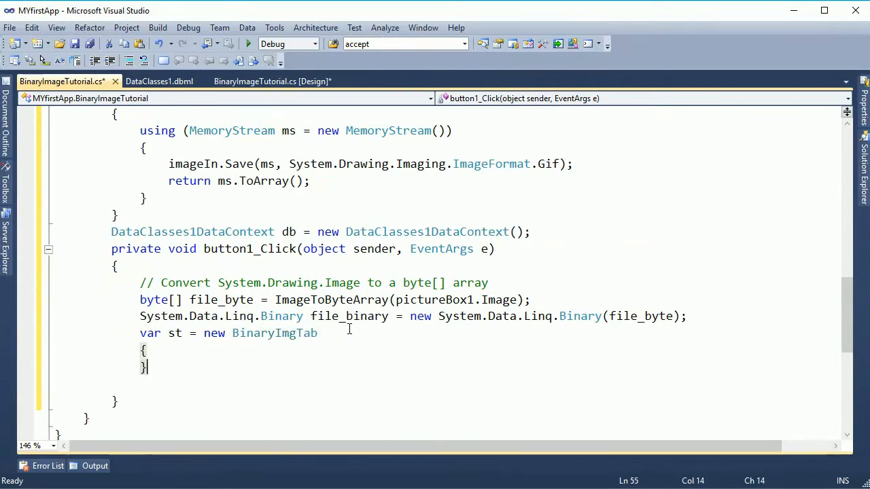
{"action": "key", "text": "enter"}
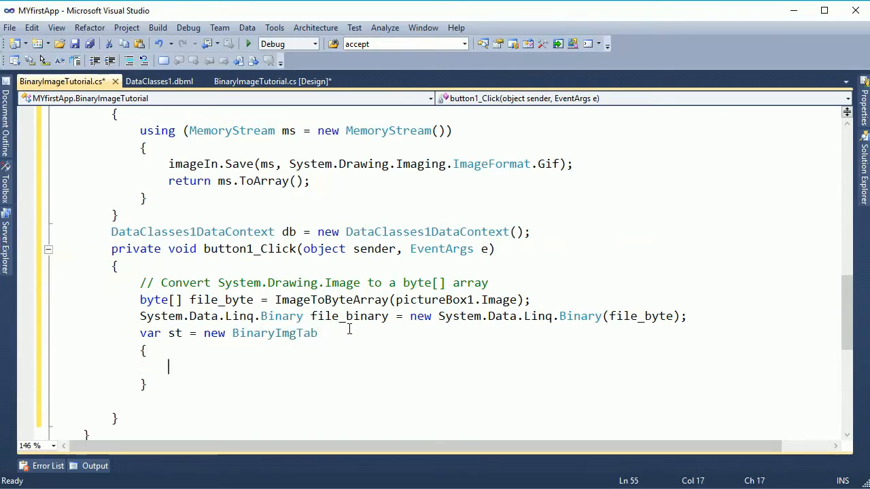
{"action": "type", "text": "Name"}
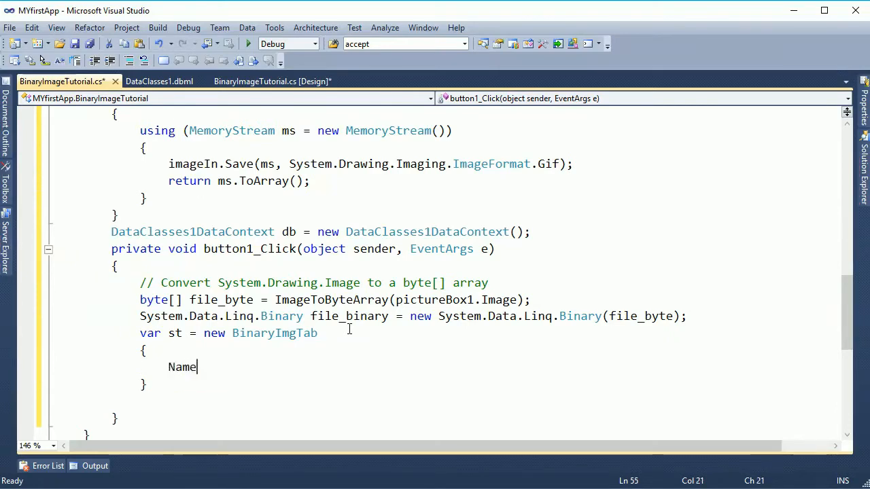
{"action": "type", "text": "= tex"}
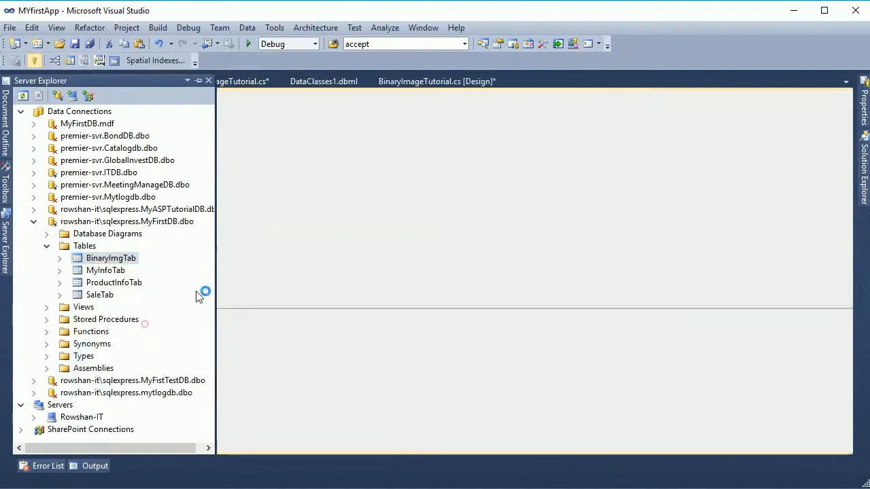
- View the BinaryImgTab table design and inspect its Name column
{"action": "double_click", "coordinate": [110, 258]}
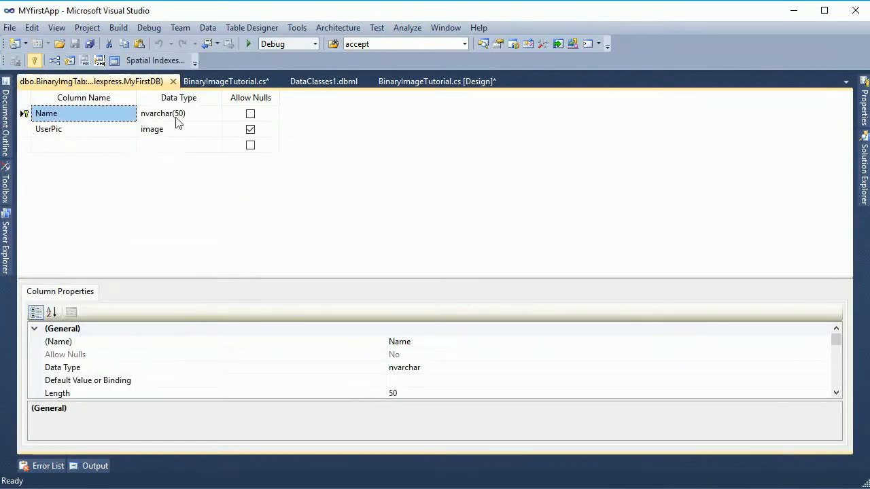
{"action": "left_click", "coordinate": [226, 81]}
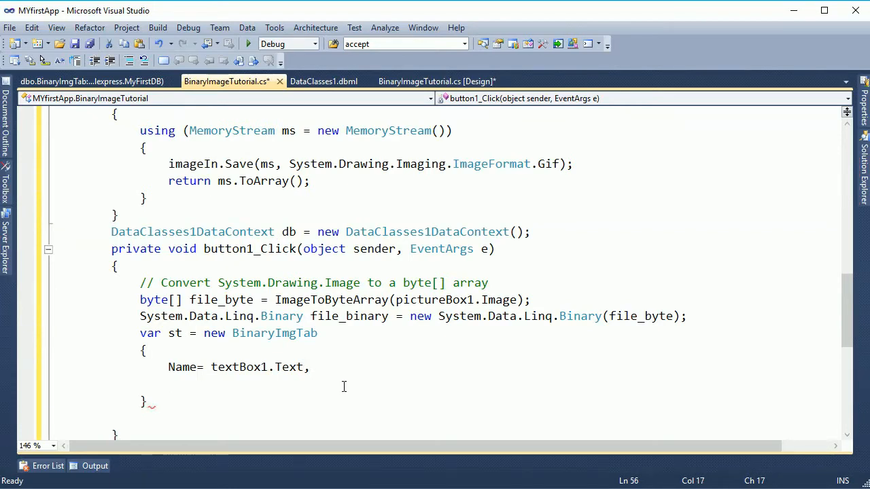
- Set UserPic = file_binary, insert st into db and call db.SubmitChanges()
{"action": "type", "text": "UserPic"}
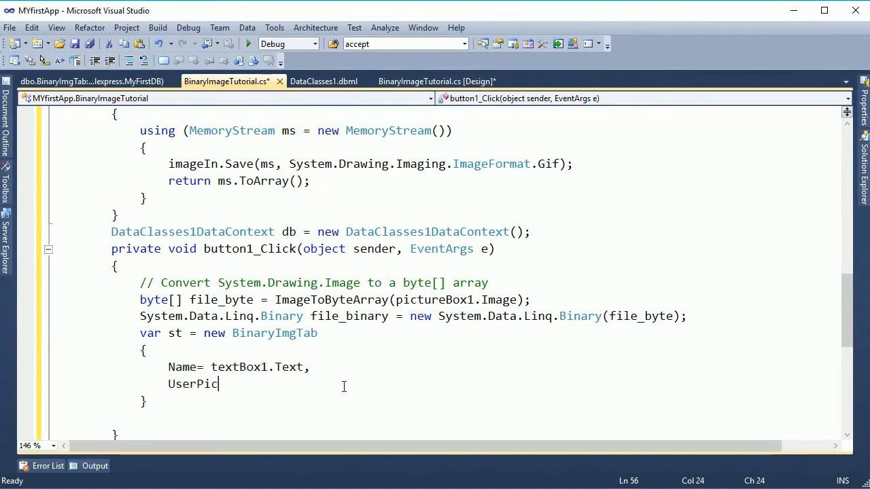
{"action": "type", "text": "="}
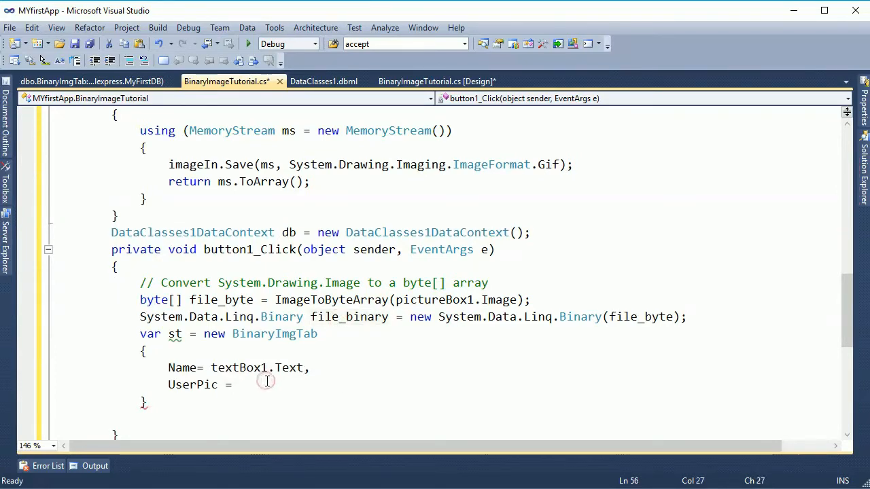
{"action": "type", "text": "file_binary"}
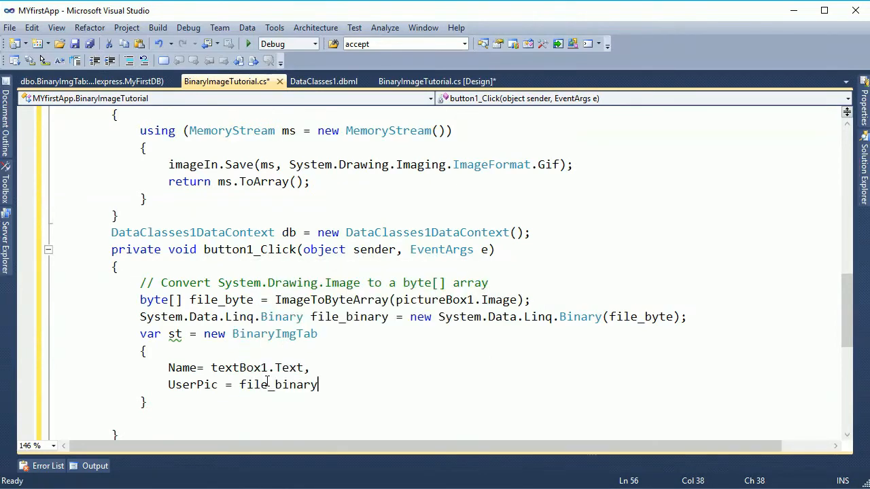
{"action": "type", "text": ","}
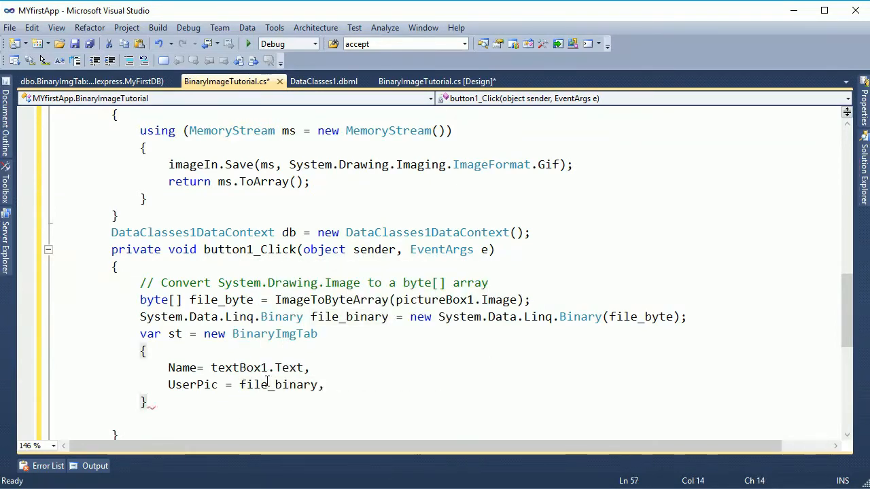
{"action": "type", "text": "db.BinaryImgTabs.InsertOnSubmit"}
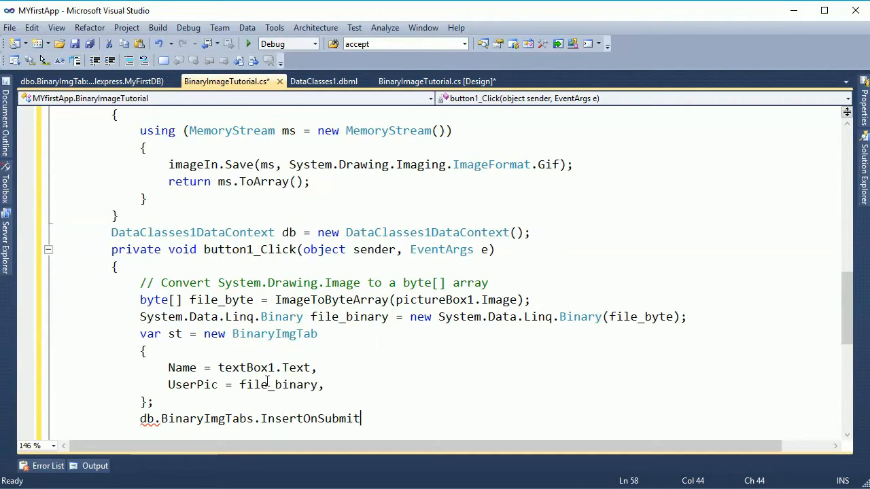
{"action": "type", "text": "(st);"}
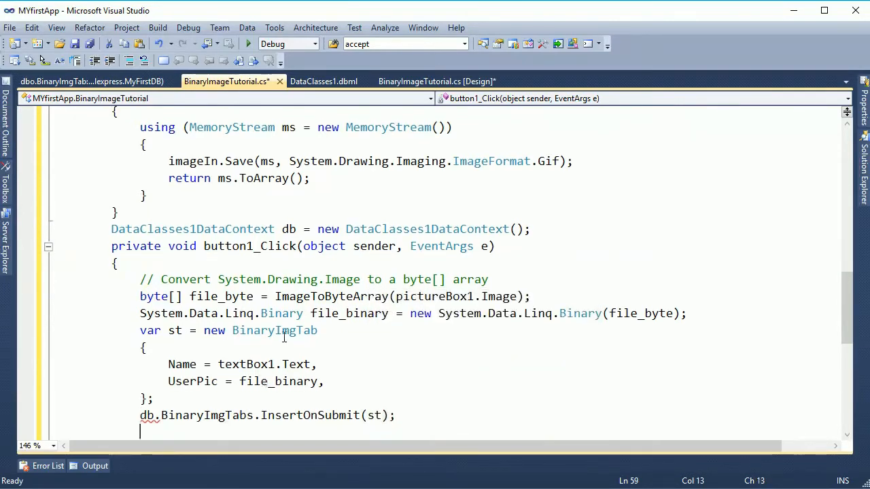
{"action": "type", "text": "db"}
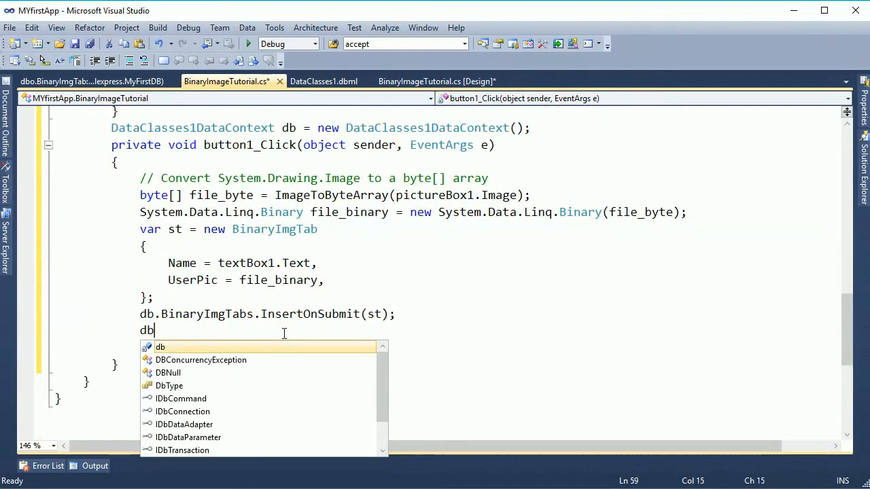
{"action": "type", "text": ".SubmitChanges"}
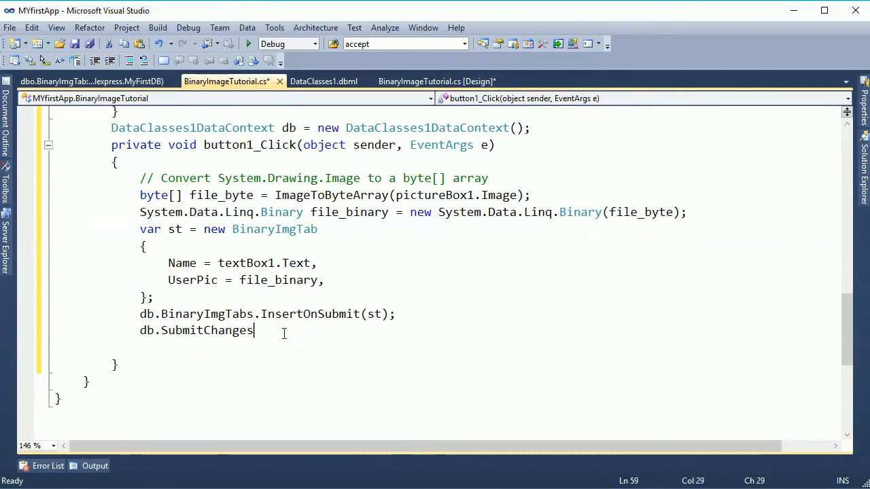
{"action": "type", "text": "();"}
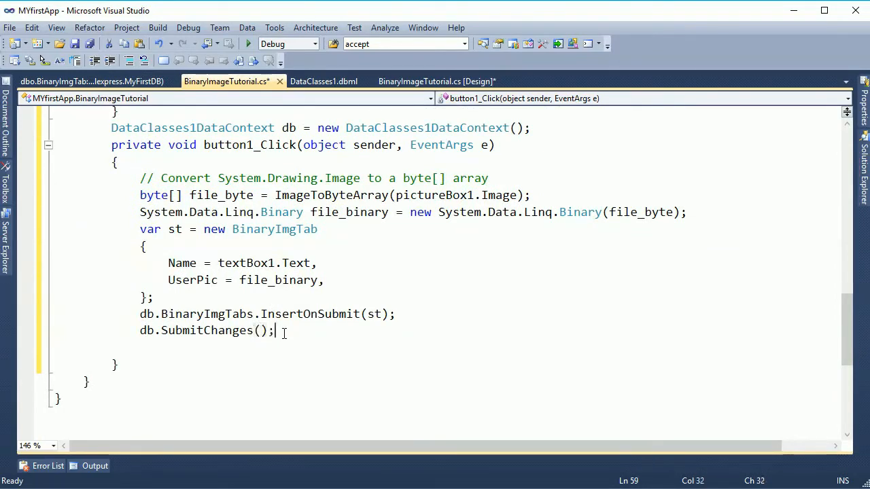
- Add MessageBox.Show("successfully saved") after submitting changes
{"action": "key", "text": "Return"}
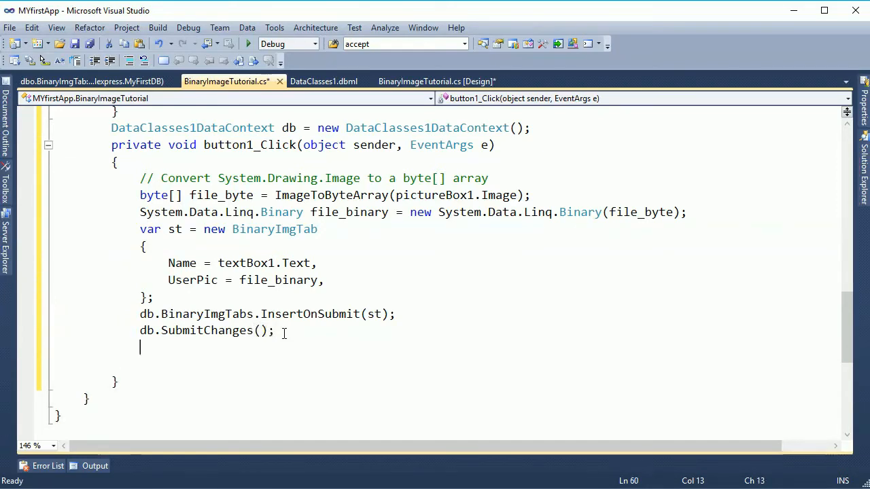
{"action": "type", "text": "MessageBox"}
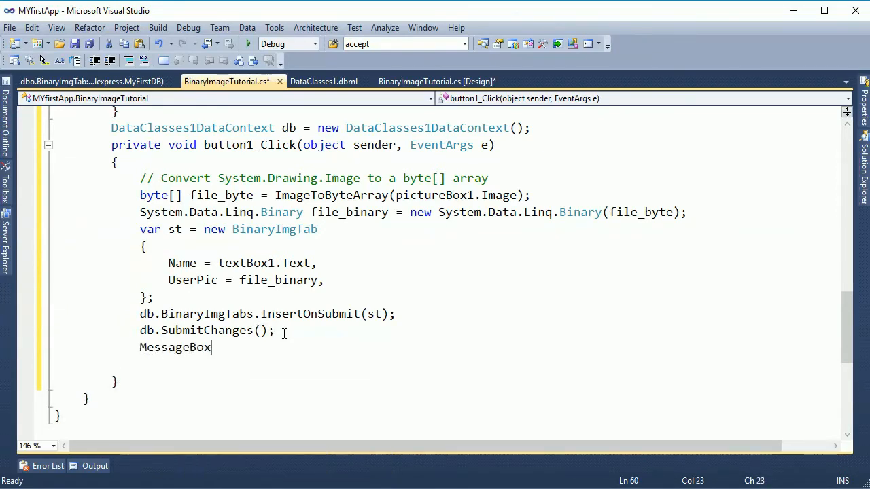
{"action": "type", "text": ".Show("}
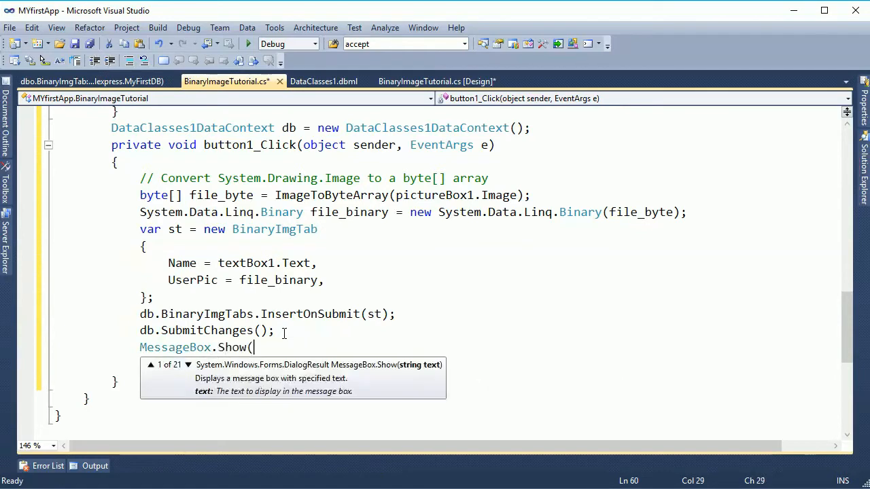
{"action": "type", "text": "\"\");"}
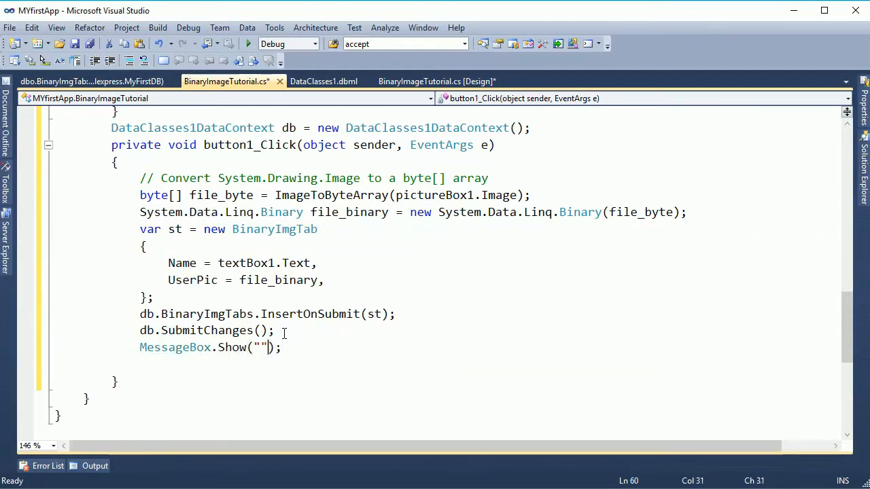
{"action": "type", "text": "succ"}
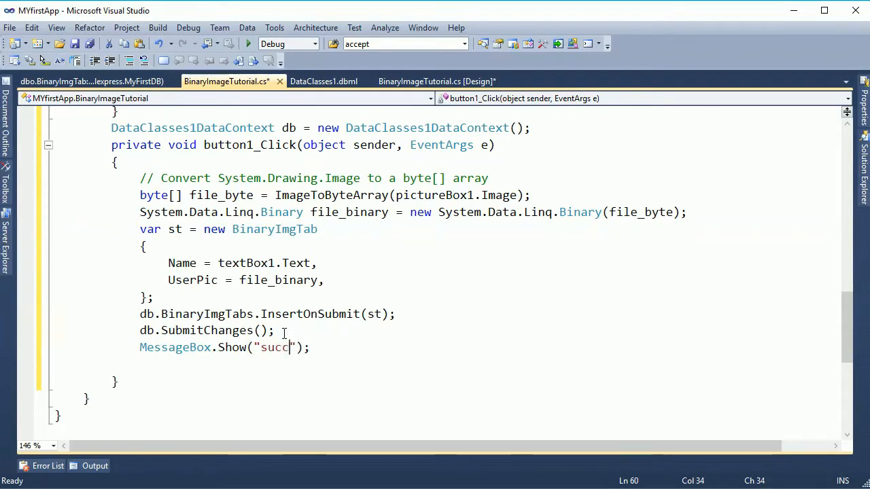
{"action": "type", "text": "ess"}
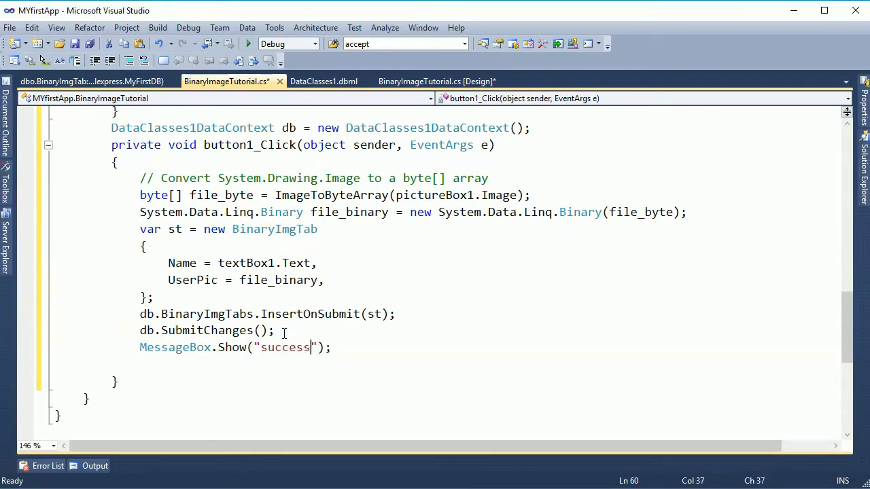
{"action": "type", "text": "fully"}
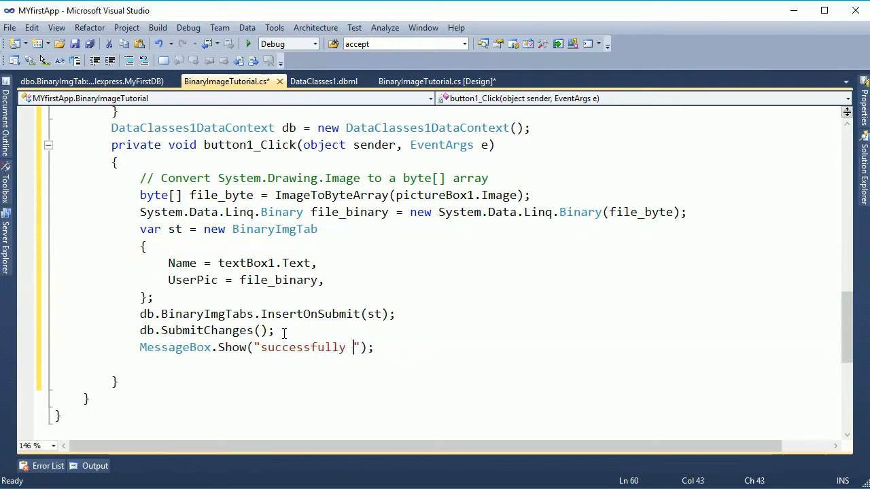
{"action": "type", "text": "saved"}
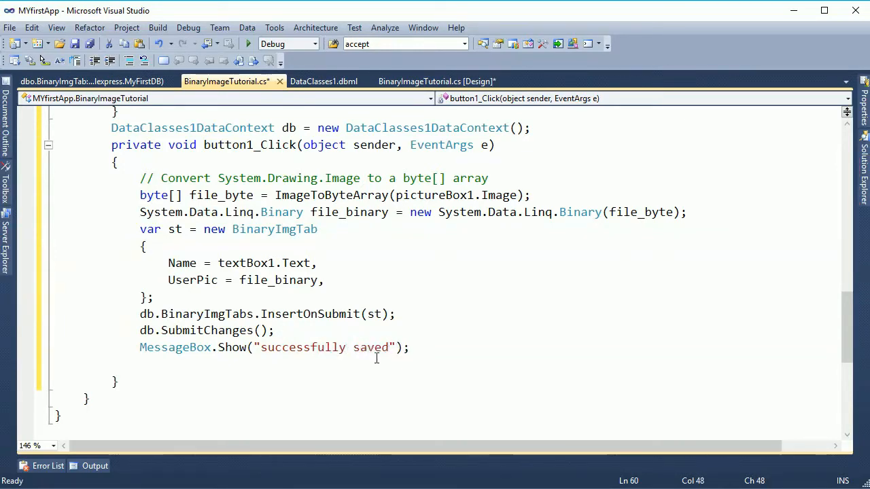
{"action": "scroll", "scroll_direction": "up", "scroll_amount": 3}
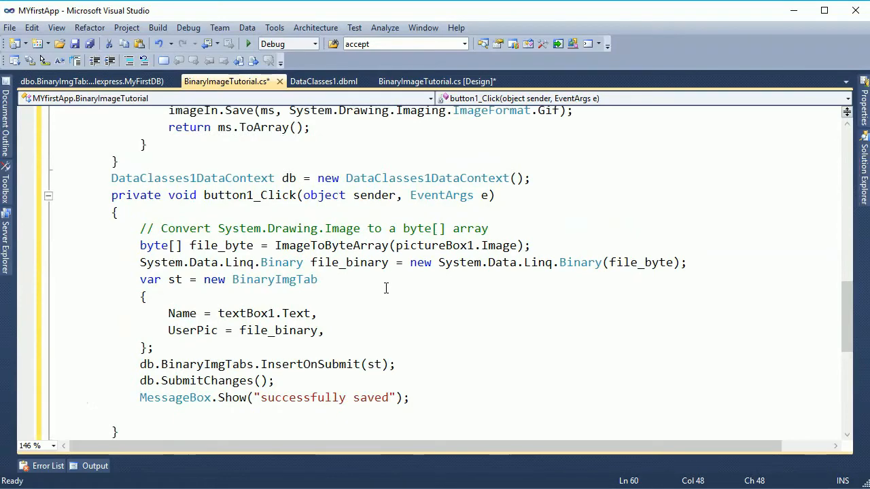
- Run the form, ADD the picture under the name Amina, dismiss the message and close it
{"action": "left_click", "coordinate": [247, 43]}
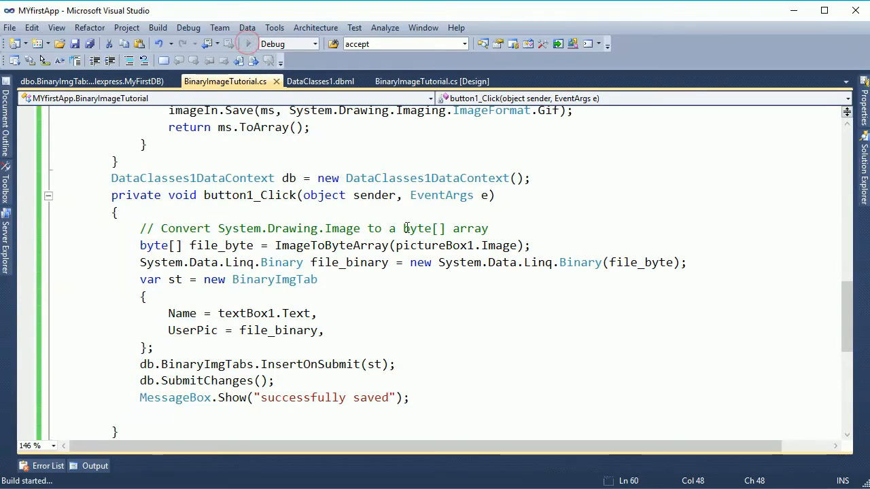
{"action": "left_click", "coordinate": [248, 43]}
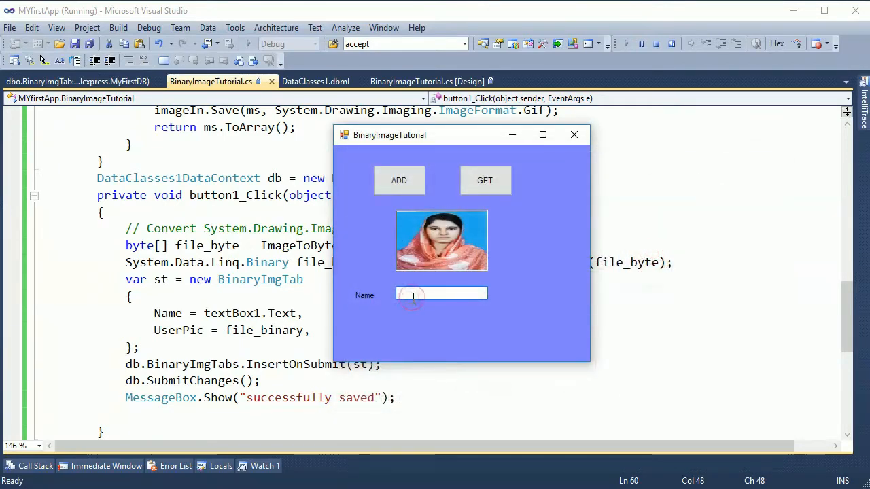
{"action": "type", "text": "Amina"}
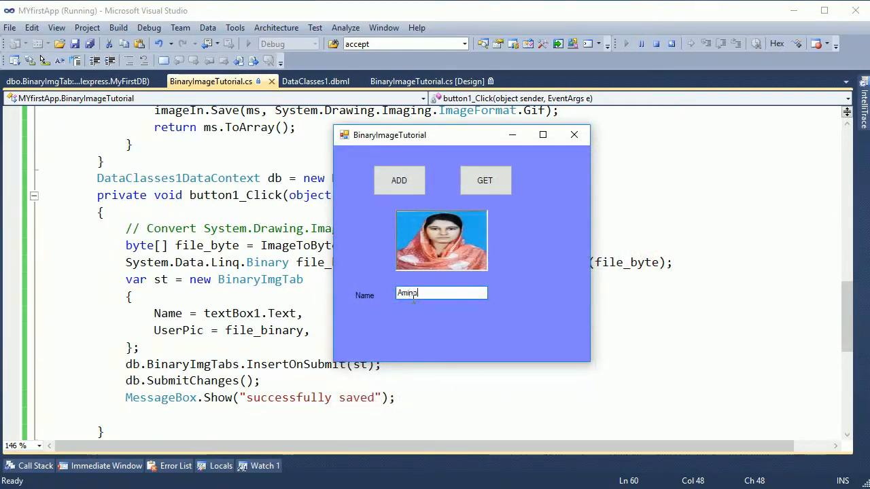
{"action": "left_click", "coordinate": [400, 180]}
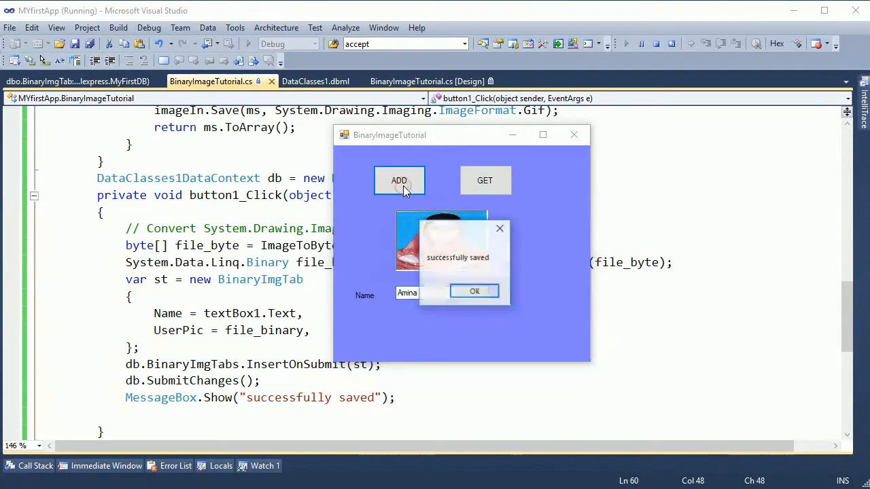
{"action": "left_click", "coordinate": [474, 291]}
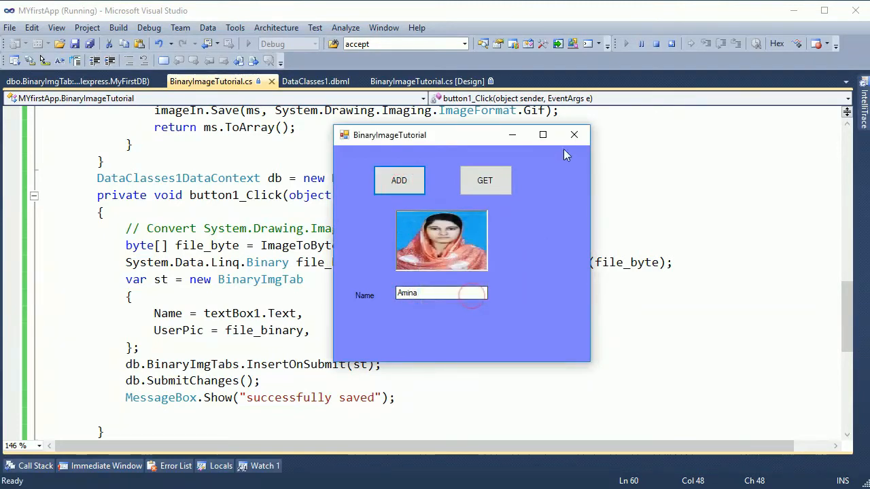
{"action": "left_click", "coordinate": [573, 134]}
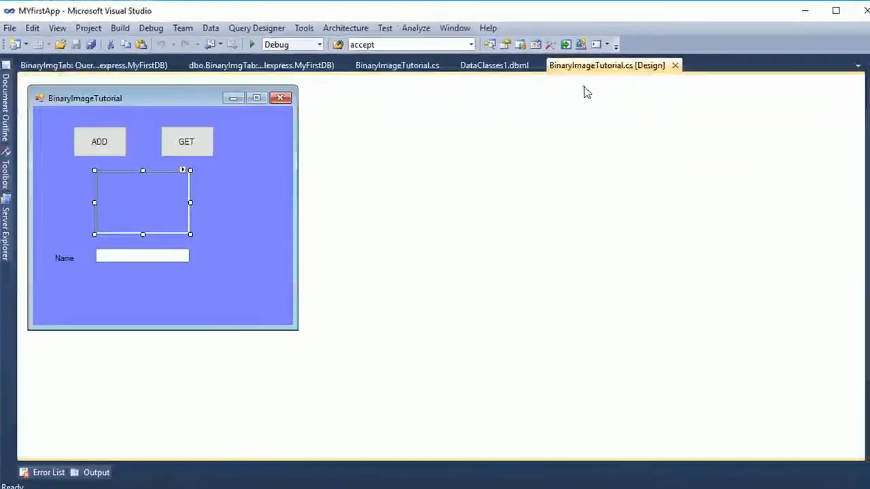
- Create button2_Click querying db.BinaryImgTabs where Name equals textBox1.Text, taking First()
{"action": "left_click", "coordinate": [186, 142]}
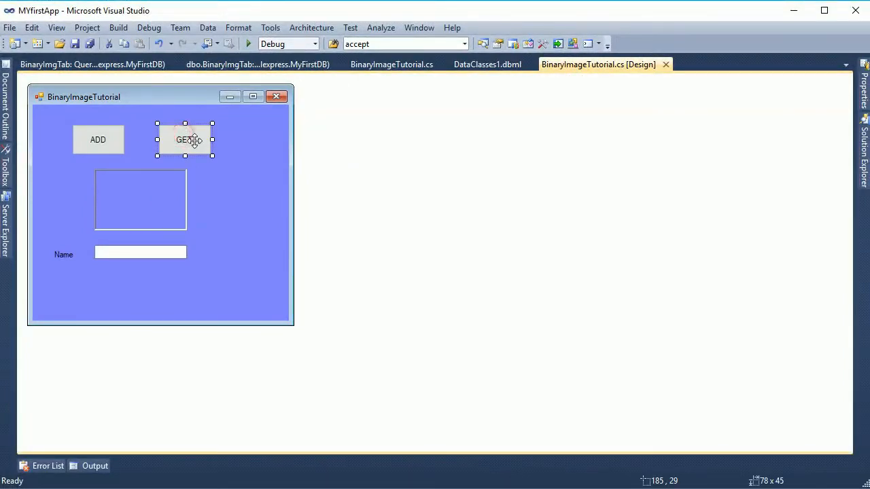
{"action": "double_click", "coordinate": [185, 138]}
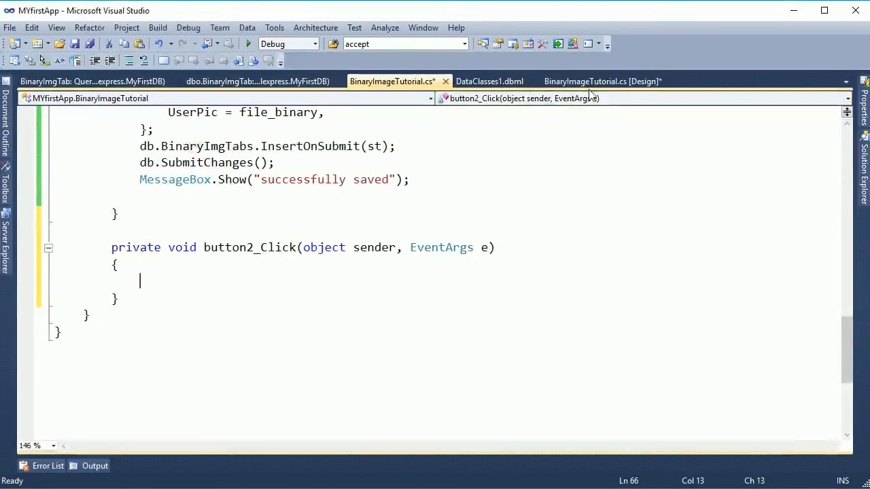
{"action": "left_click", "coordinate": [600, 81]}
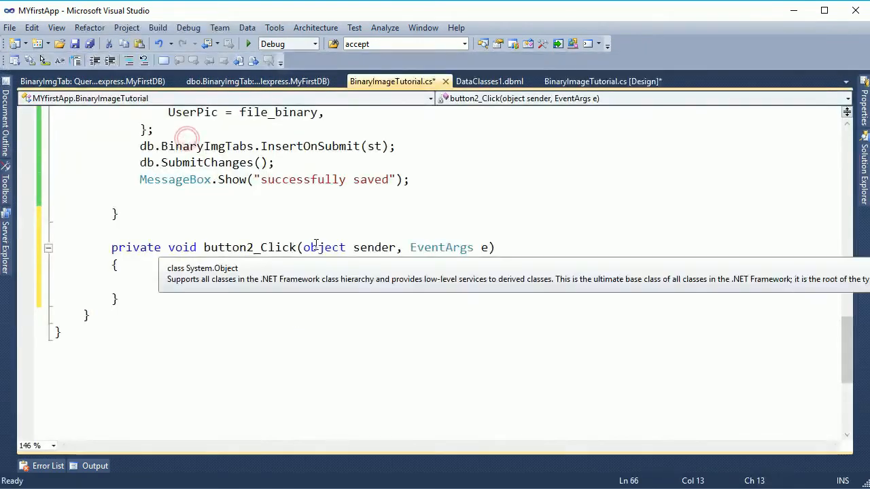
{"action": "scroll", "scroll_direction": "up", "scroll_amount": 3}
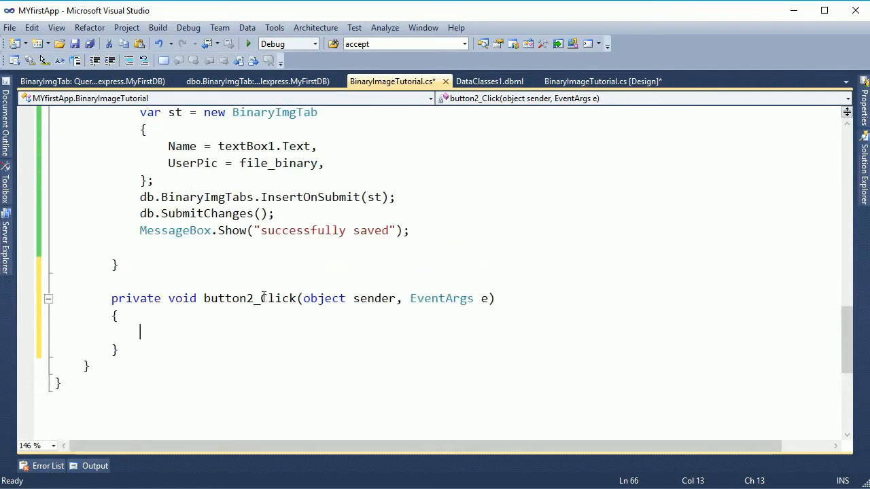
{"action": "type", "text": "v"}
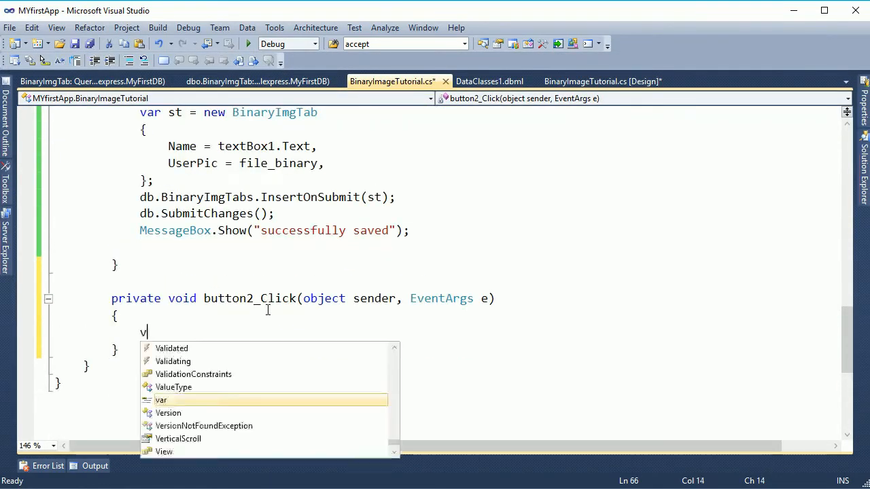
{"action": "type", "text": "ar st = ( from s in db.BinaryImgTabs where s"}
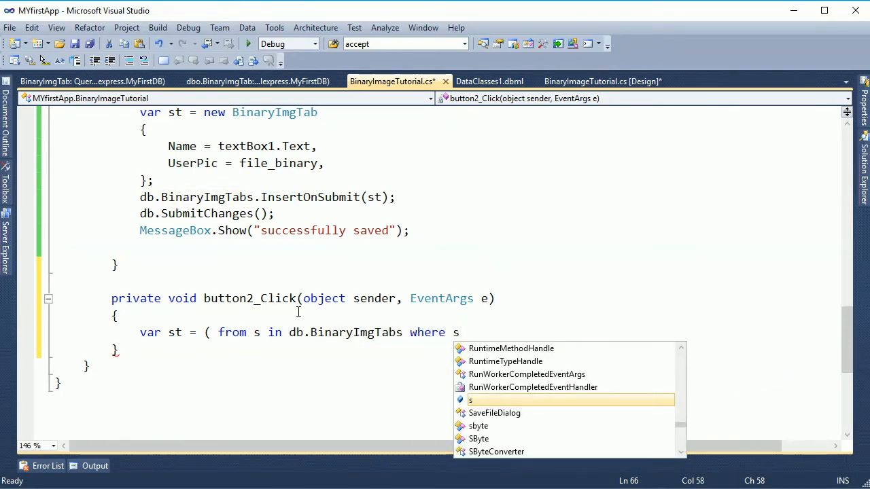
{"action": "type", "text": ".Name"}
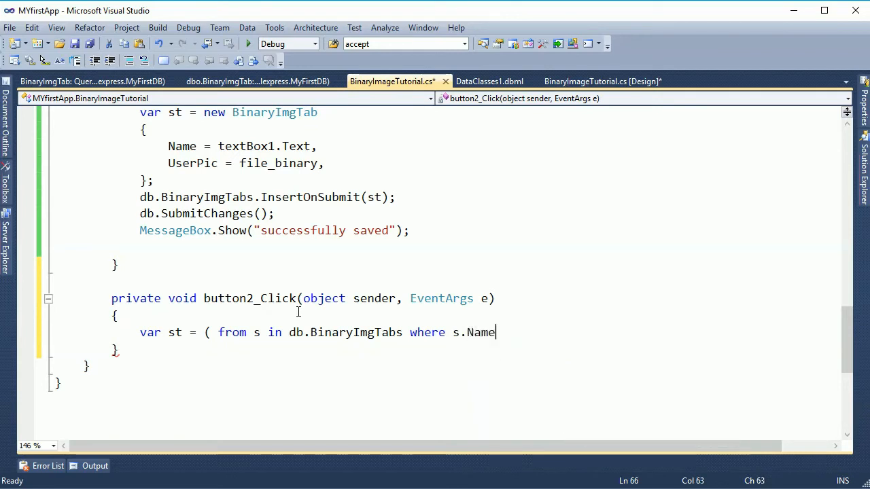
{"action": "type", "text": "=te"}
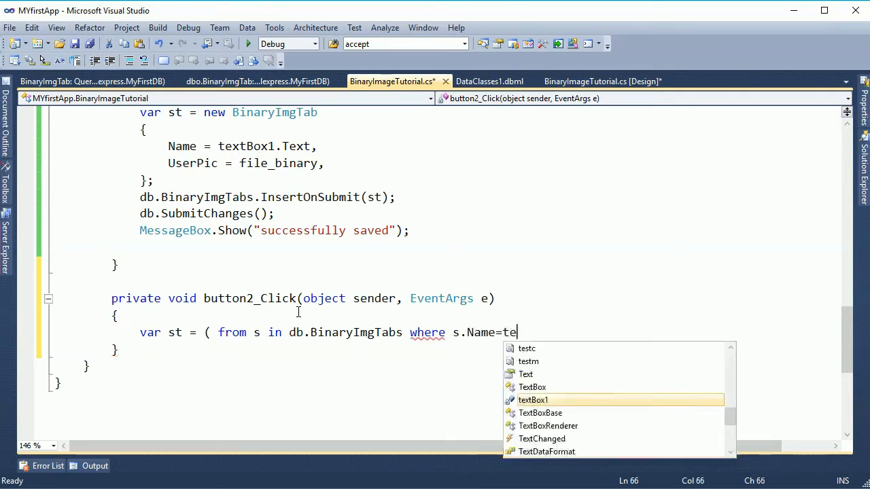
{"action": "type", "text": "xtBox1.Text se"}
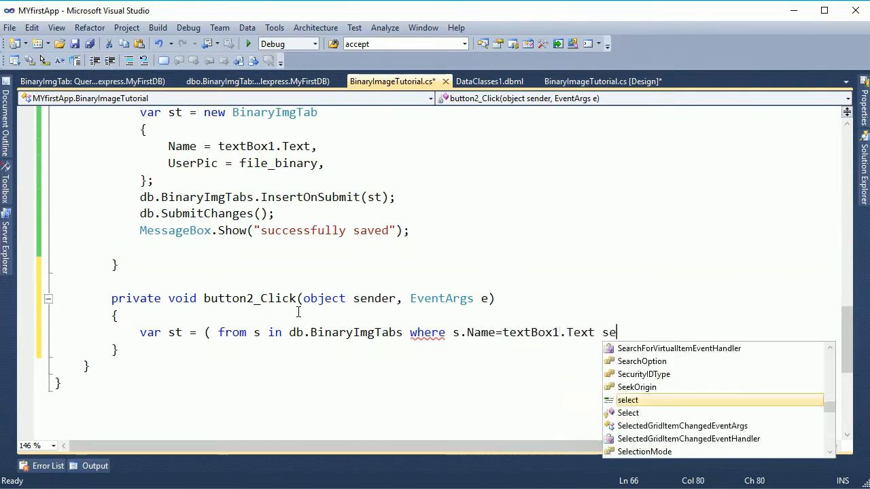
{"action": "type", "text": "lect s"}
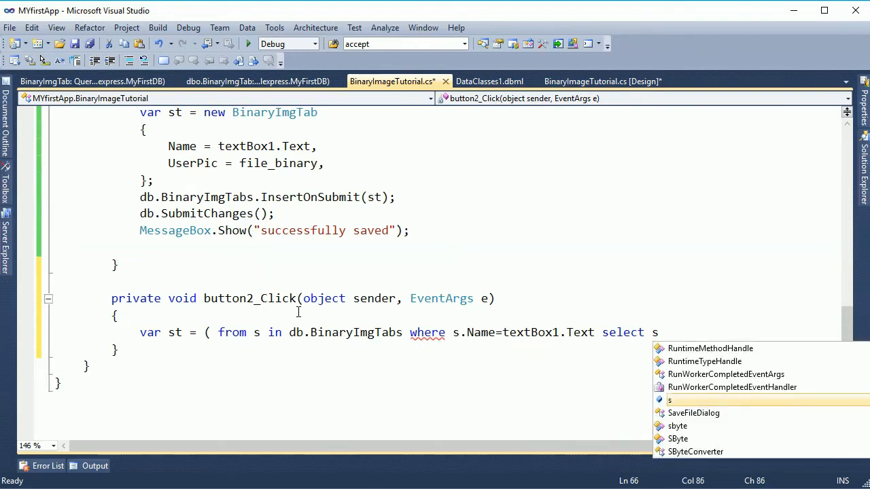
{"action": "type", "text": ")"}
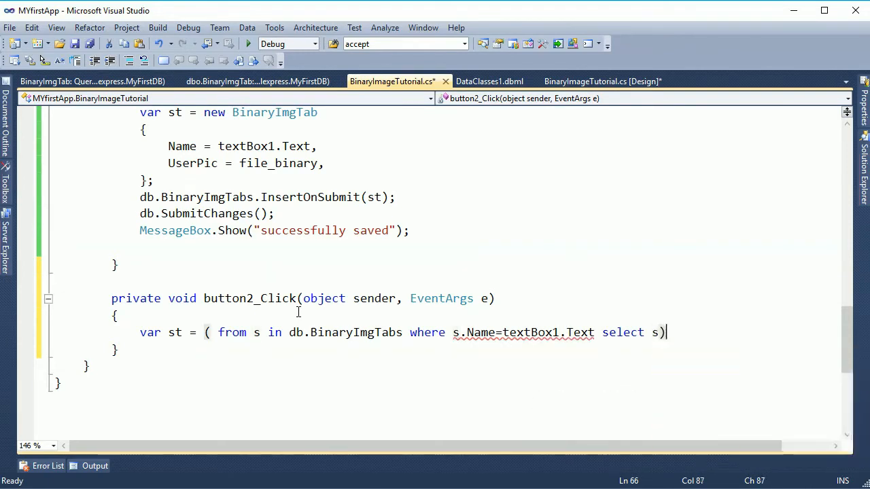
{"action": "type", "text": ".First();"}
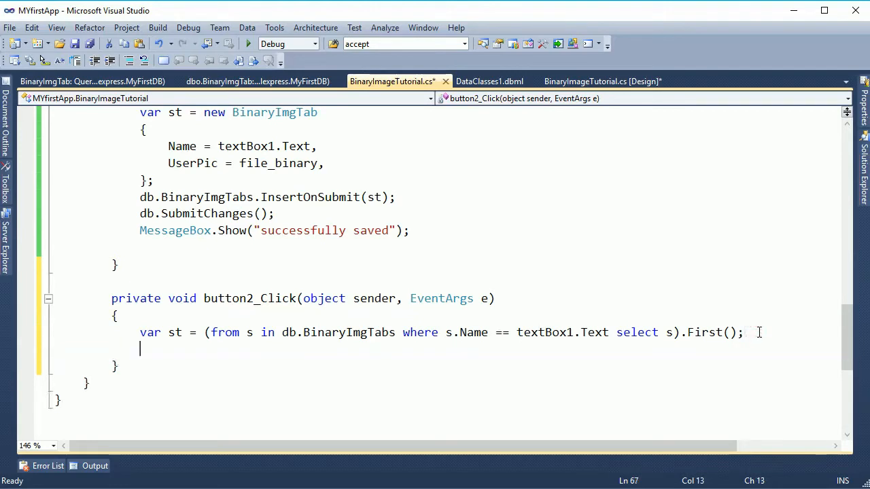
- Assign st.UserPic.ToArray() to pictureBox1.Image and add a blank line between handlers
{"action": "type", "text": "pictureBox1."}
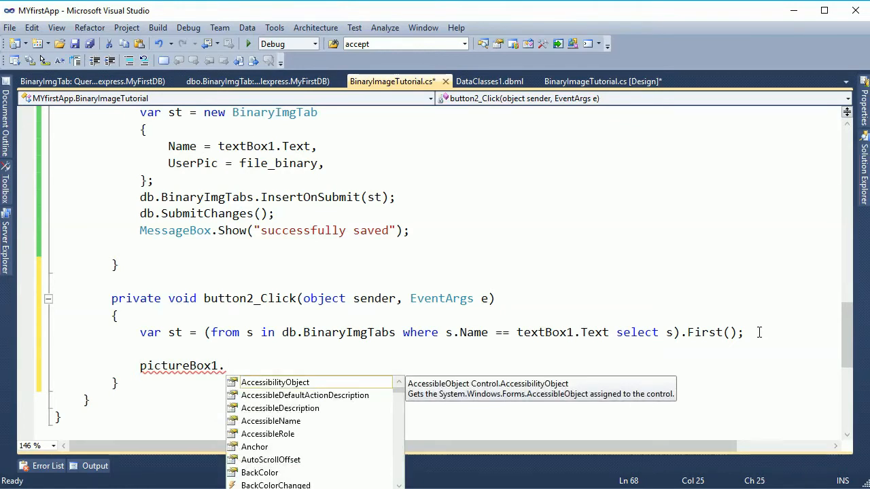
{"action": "type", "text": "Image="}
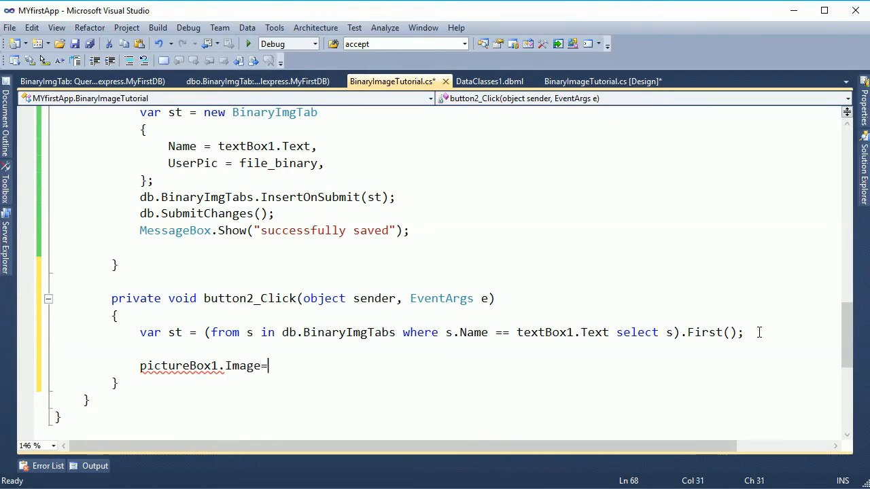
{"action": "type", "text": "st.UserPic.ToArray"}
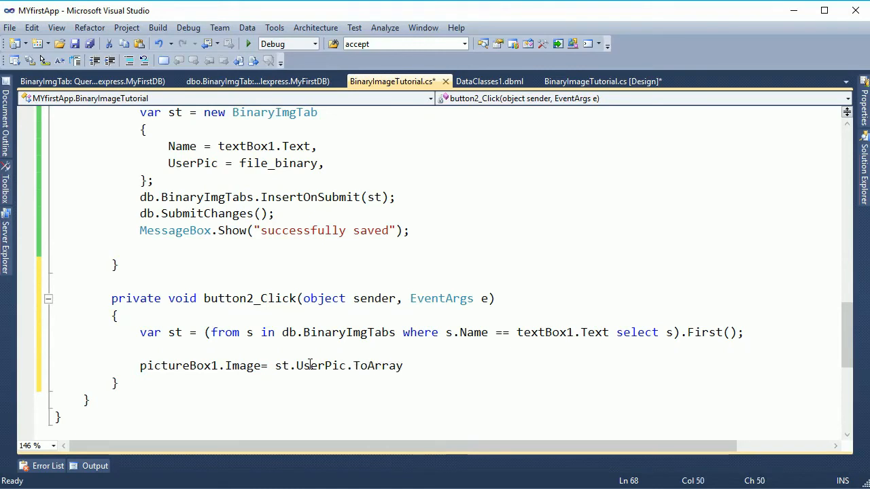
{"action": "type", "text": "();"}
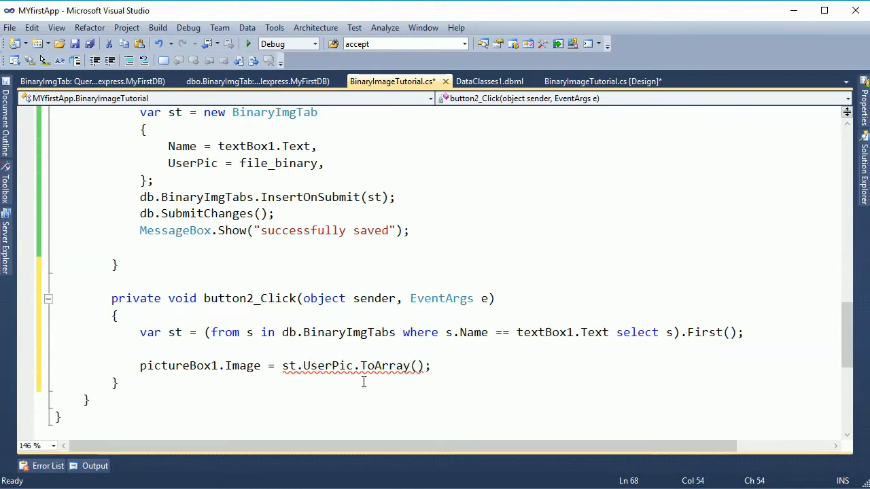
{"action": "left_click", "coordinate": [143, 281]}
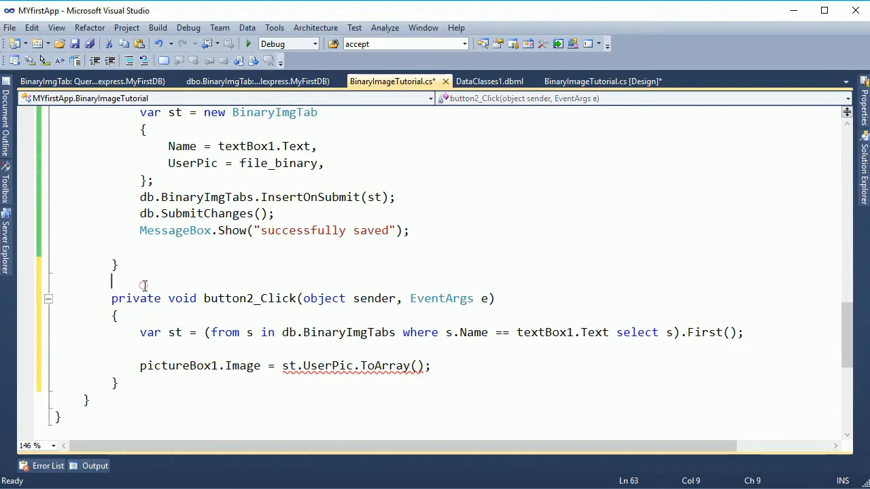
{"action": "key", "text": "enter"}
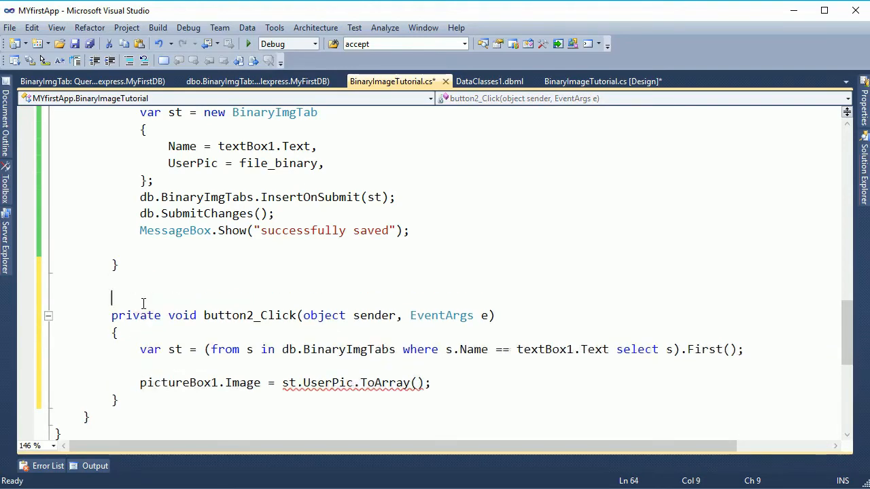
{"action": "scroll", "scroll_direction": "down", "scroll_amount": 3}
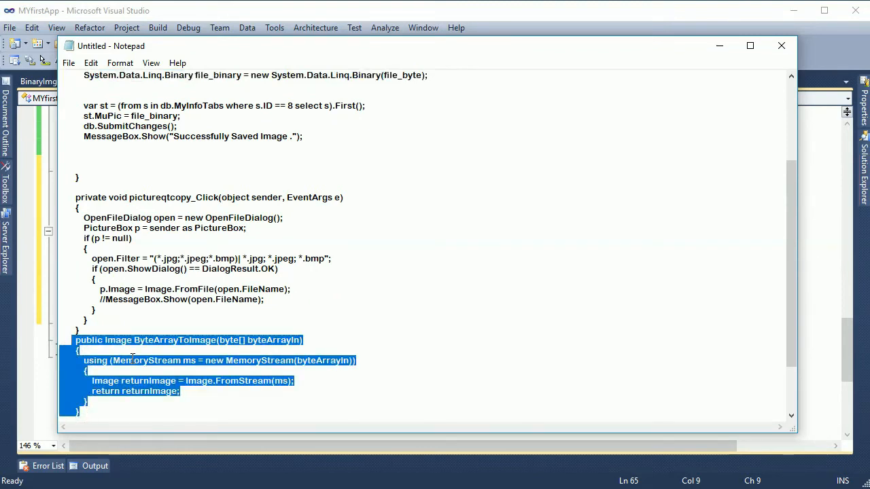
- Paste the ByteArrayToImage helper and wrap st.UserPic.ToArray() in ByteArrayToImage(...)
{"action": "left_click", "coordinate": [780, 46]}
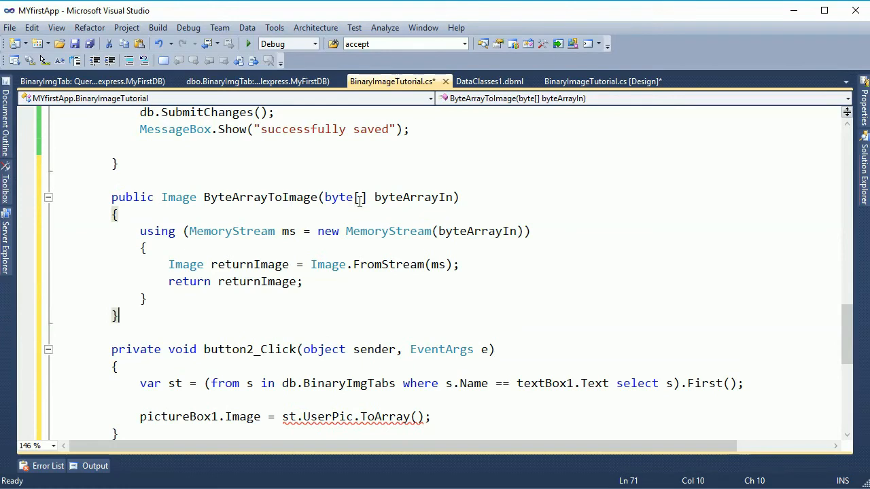
{"action": "left_click", "coordinate": [456, 231]}
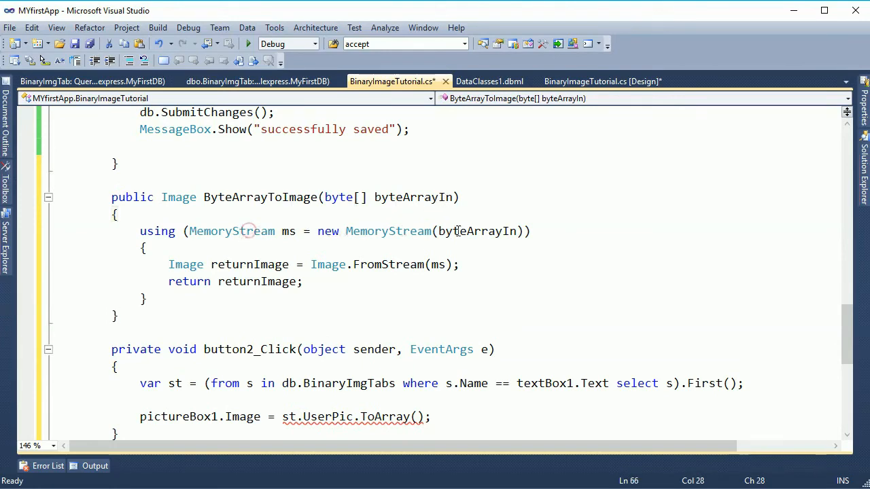
{"action": "left_click", "coordinate": [248, 231]}
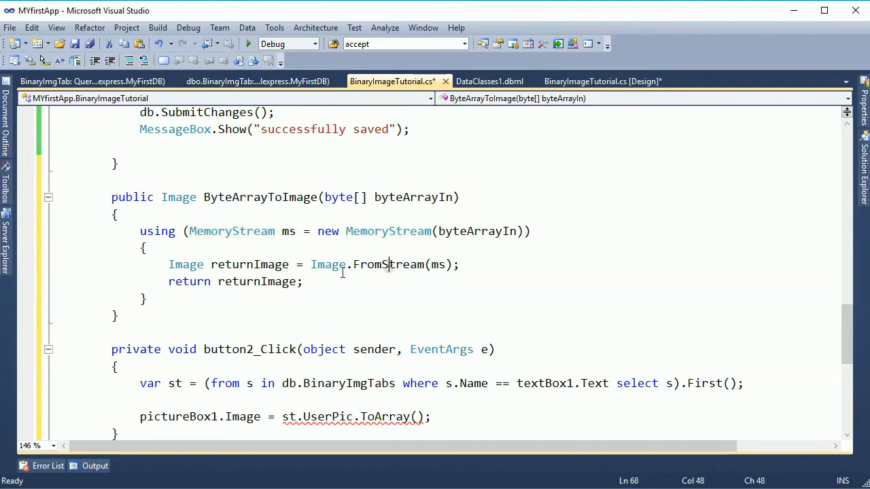
{"action": "mouse_move", "coordinate": [359, 383]}
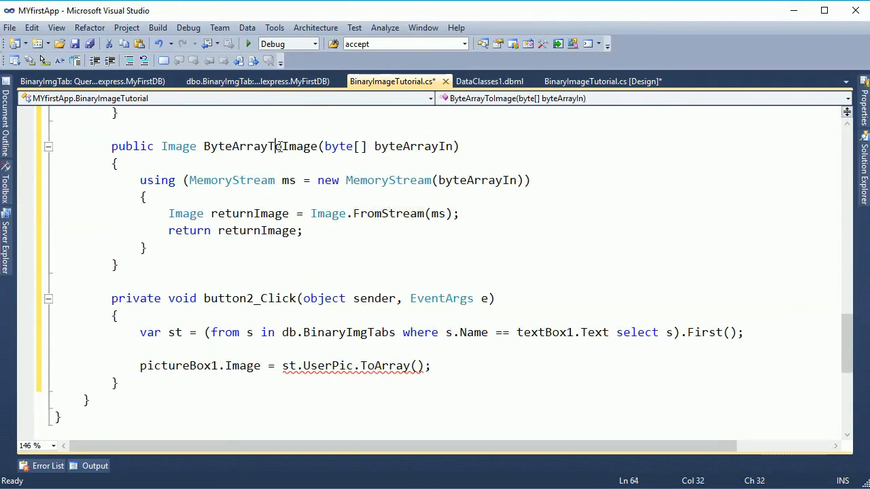
{"action": "double_click", "coordinate": [260, 147]}
{"action": "type", "text": "ByteArrayToImage("}
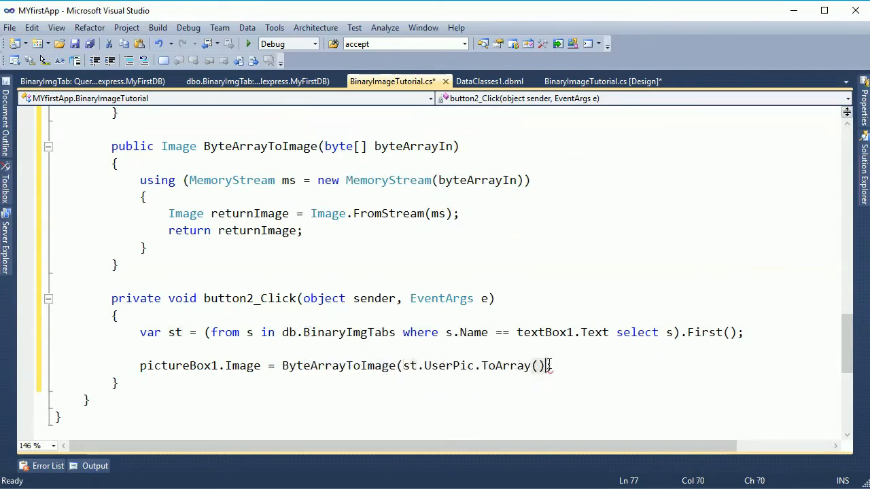
{"action": "type", "text": ";"}
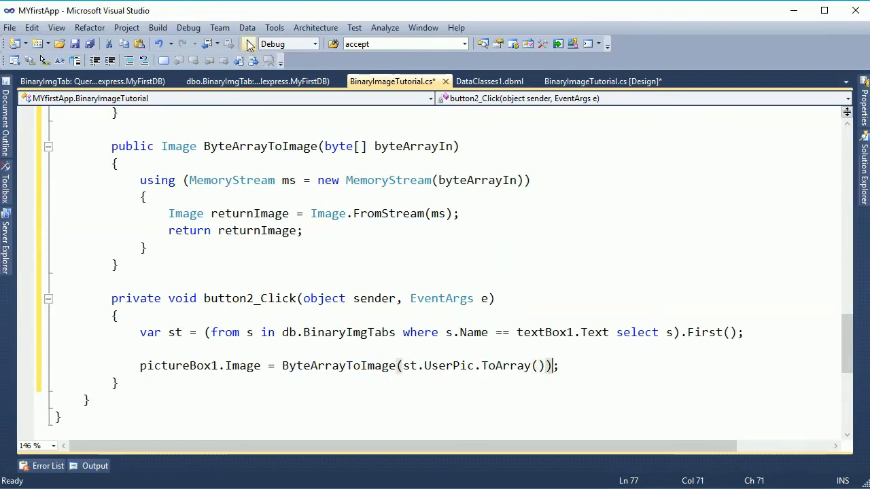
{"action": "mouse_move", "coordinate": [248, 43]}
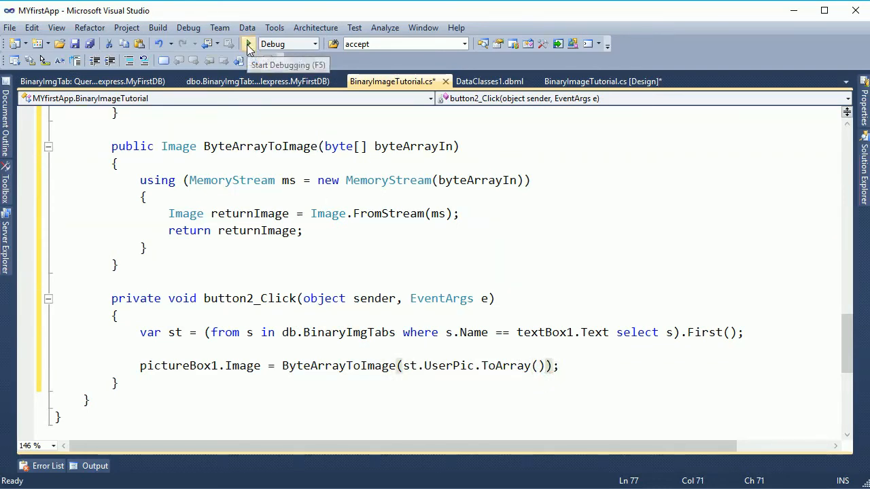
- Run the form, GET the picture for 'amin', then ADD it under 'amina'
{"action": "left_click", "coordinate": [249, 44]}
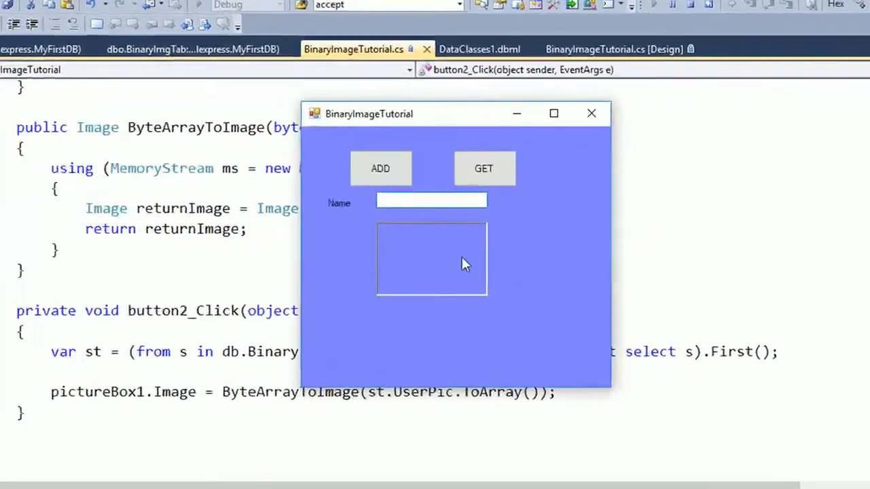
{"action": "type", "text": "amina"}
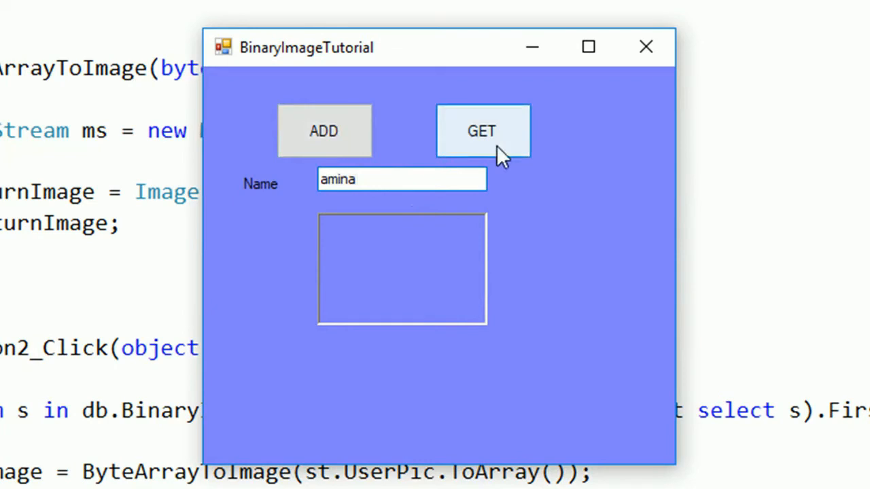
{"action": "left_click", "coordinate": [482, 130]}
{"action": "type", "text": "Ras"}
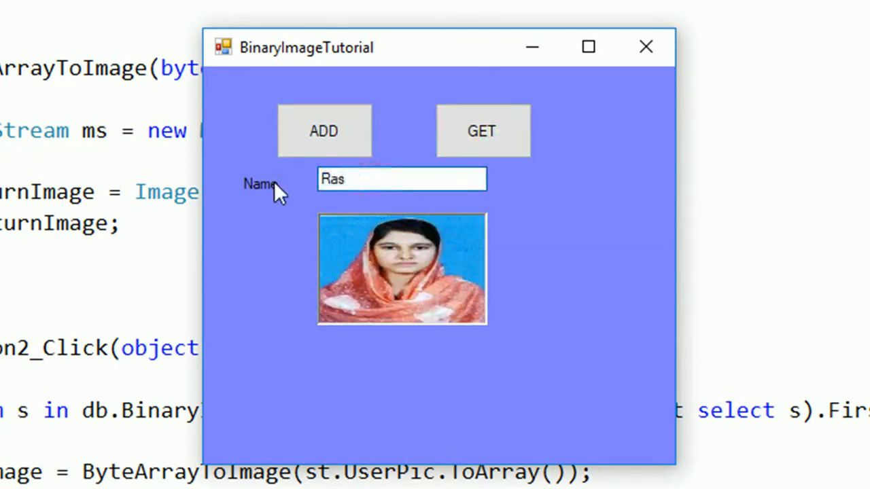
{"action": "type", "text": "a"}
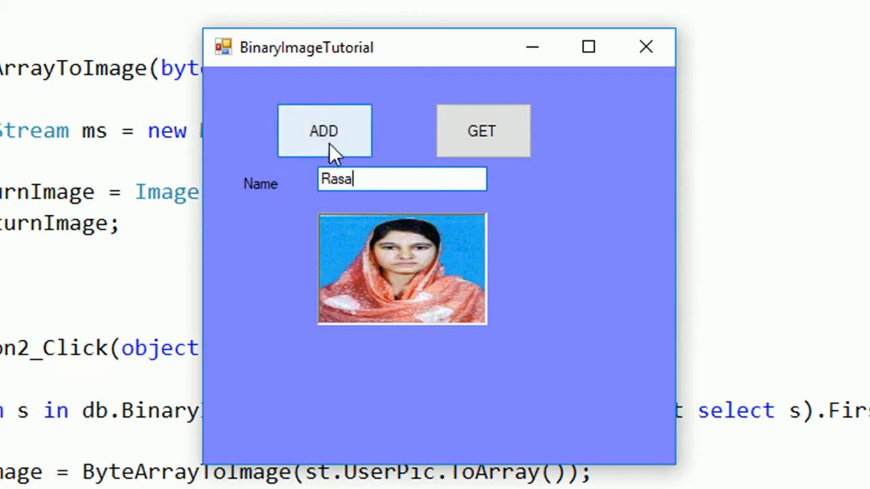
{"action": "left_click", "coordinate": [323, 131]}
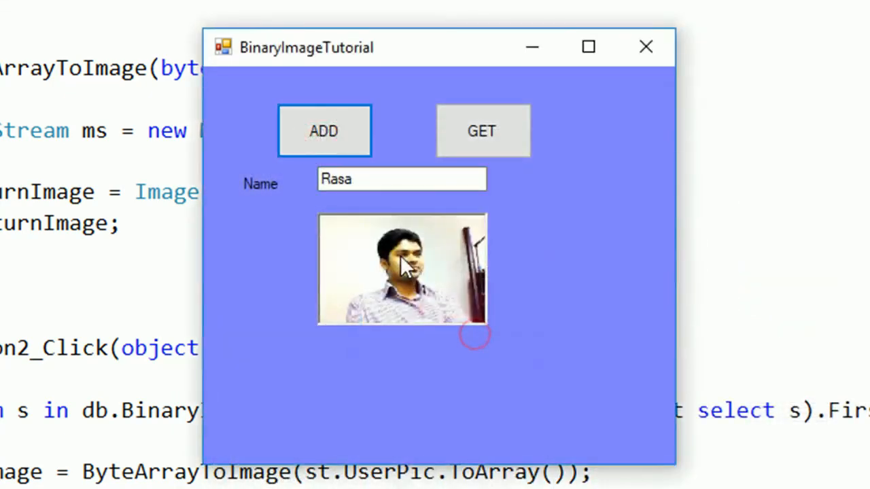
- Load the selfie with the child and ADD it under the name 'ryian'
{"action": "left_click", "coordinate": [323, 130]}
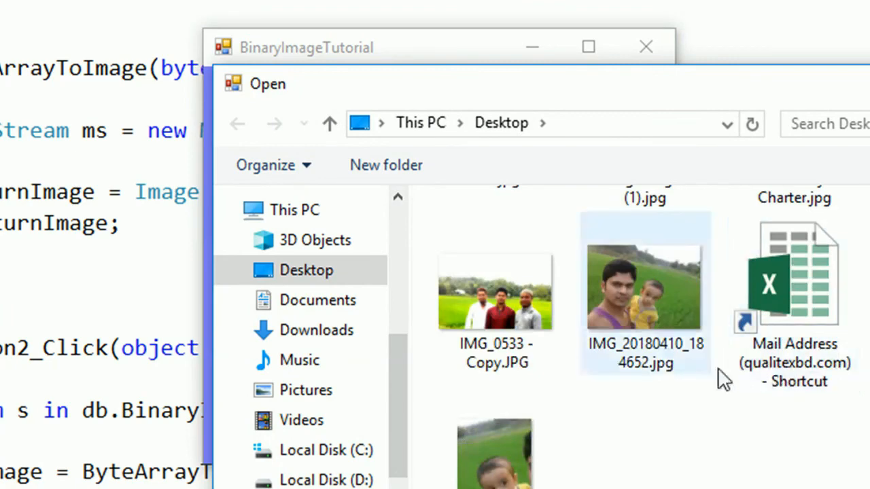
{"action": "mouse_move", "coordinate": [679, 310]}
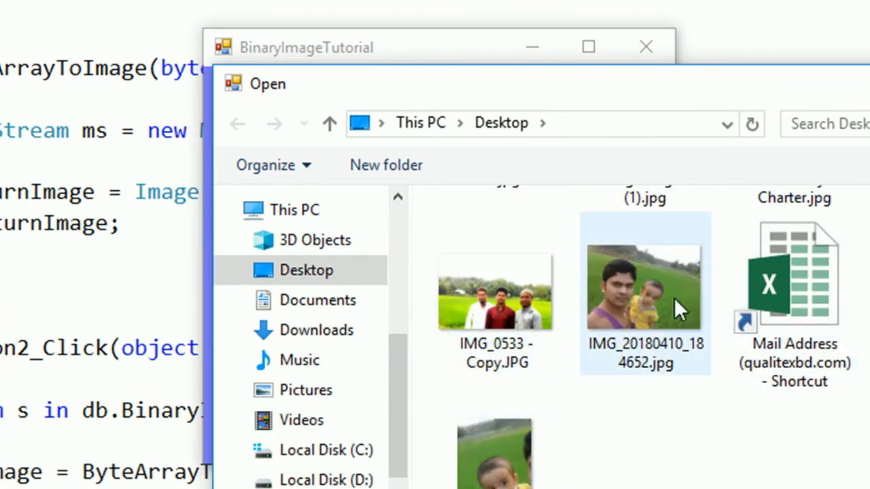
{"action": "double_click", "coordinate": [644, 285]}
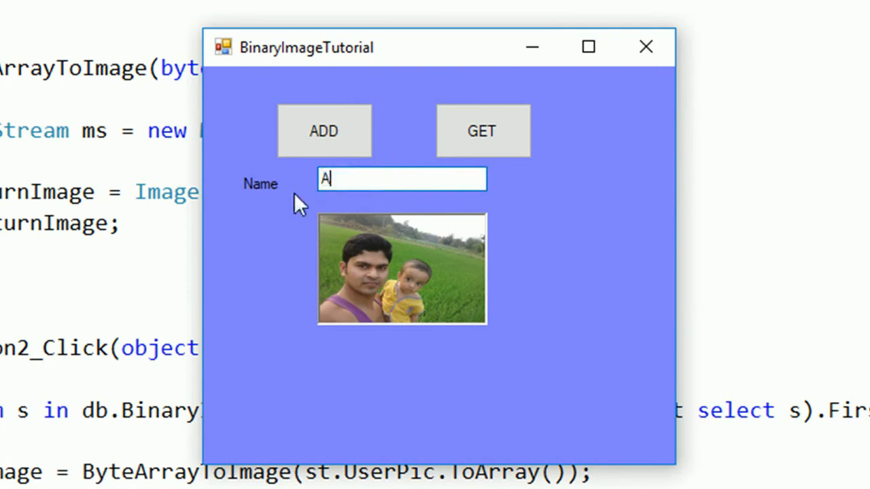
{"action": "type", "text": "ryia"}
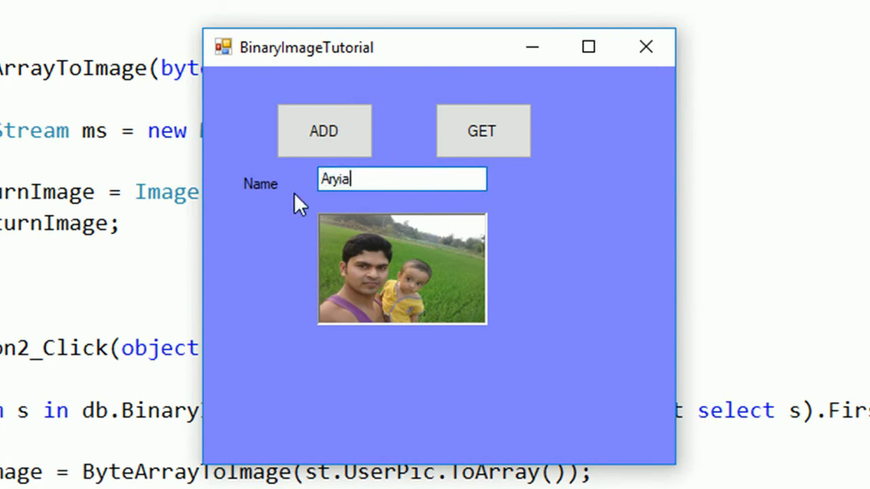
{"action": "type", "text": "n"}
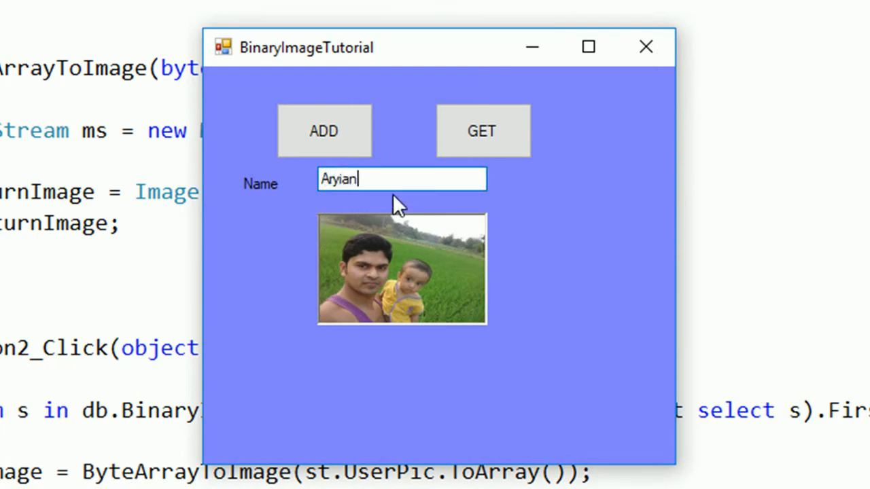
{"action": "left_click", "coordinate": [323, 131]}
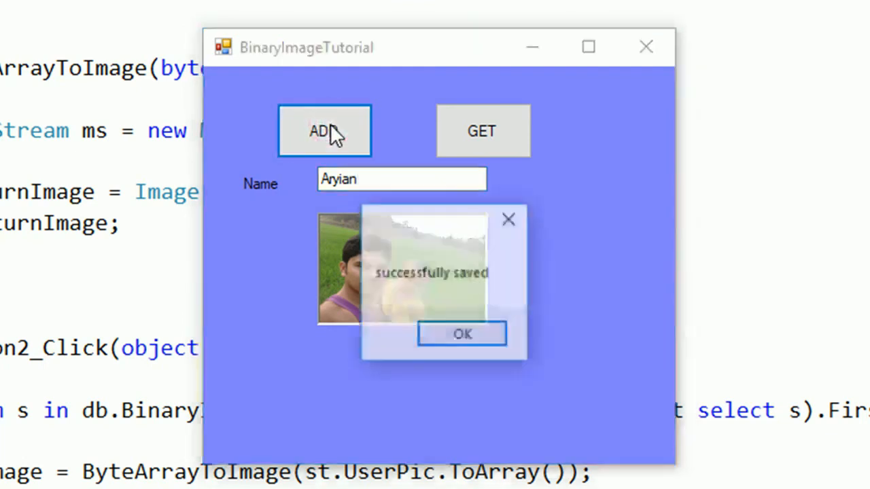
{"action": "left_click", "coordinate": [462, 335]}
{"action": "type", "text": "Ra"}
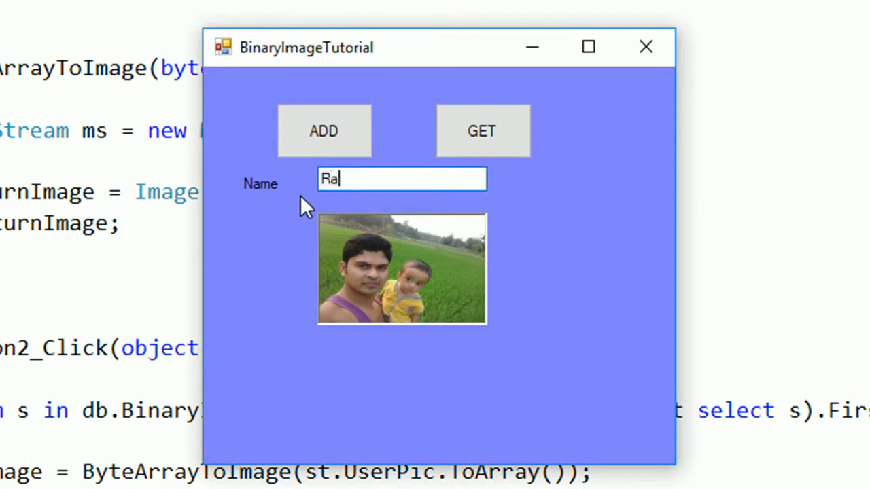
- GET the stored pictures back by the names 'ryian' and 'mina'
{"action": "left_click", "coordinate": [482, 131]}
{"action": "type", "text": "A"}
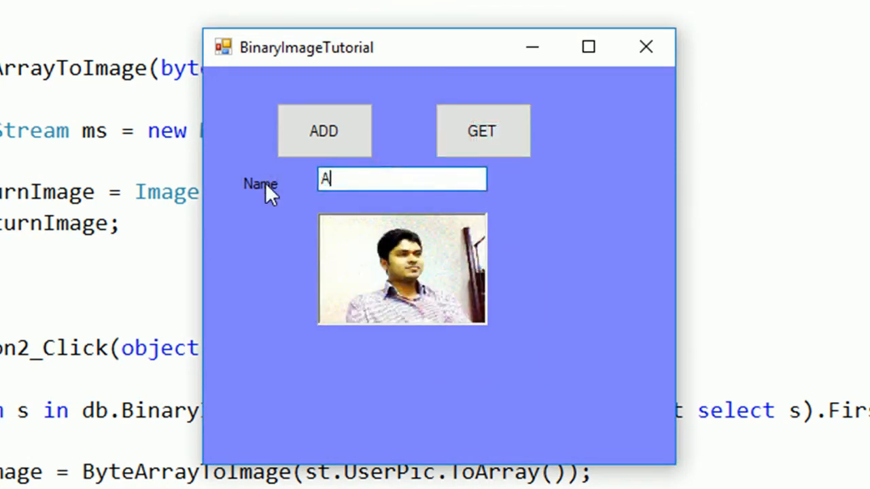
{"action": "type", "text": "ryian"}
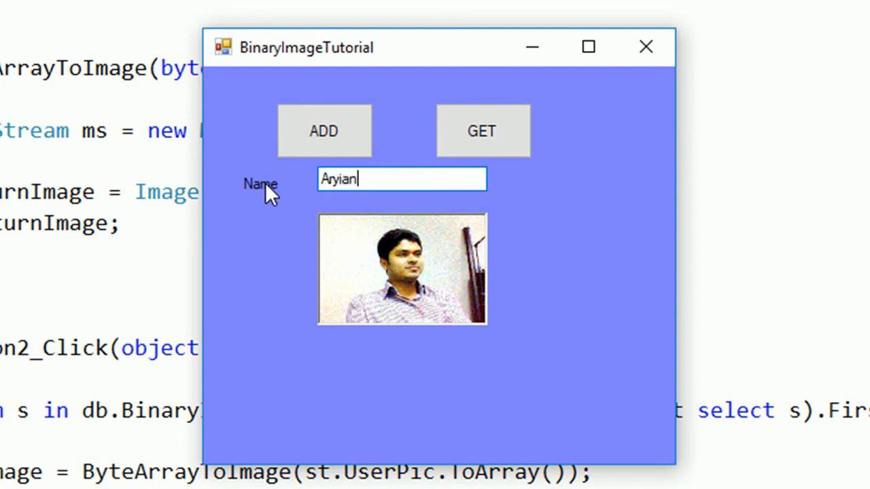
{"action": "left_click", "coordinate": [482, 131]}
{"action": "type", "text": "a"}
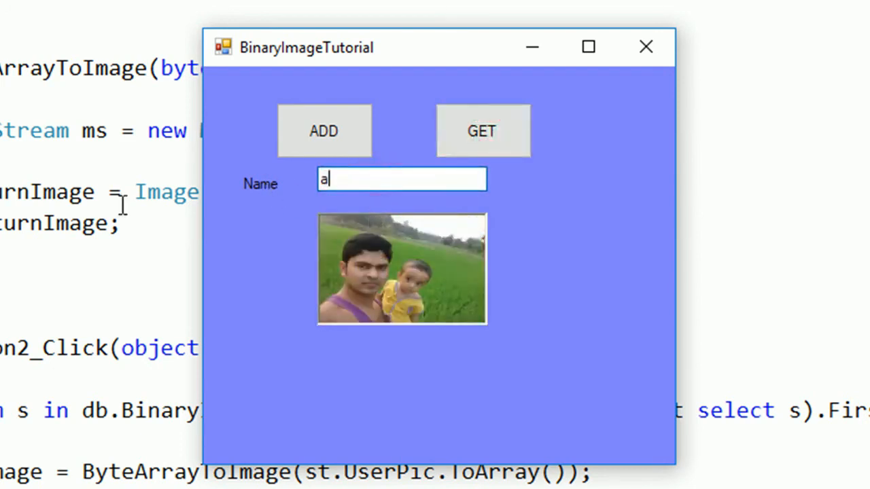
{"action": "type", "text": "mina"}
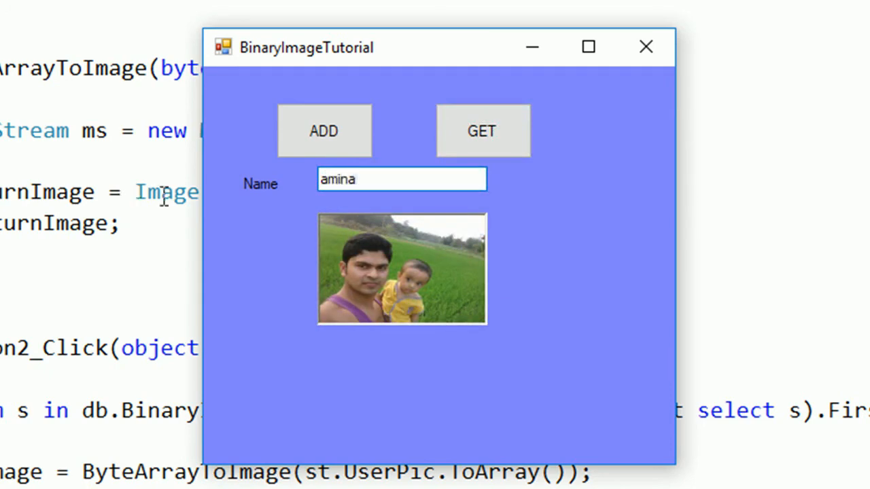
{"action": "left_click", "coordinate": [483, 130]}
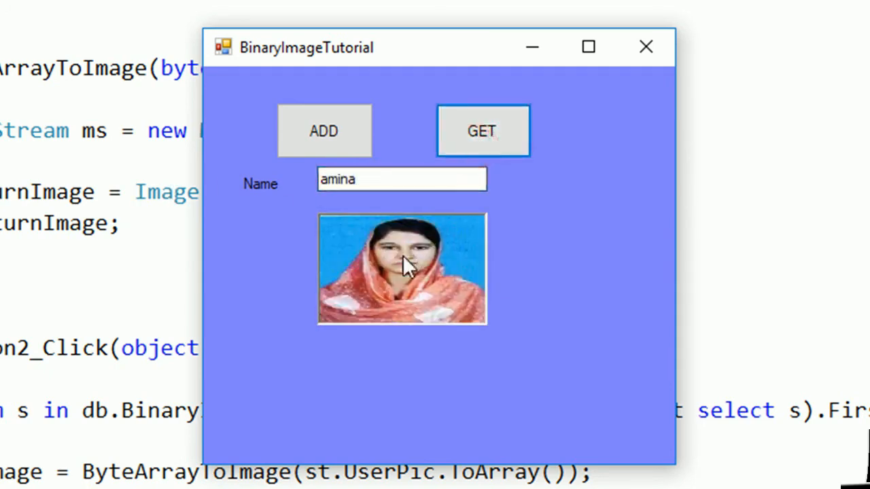